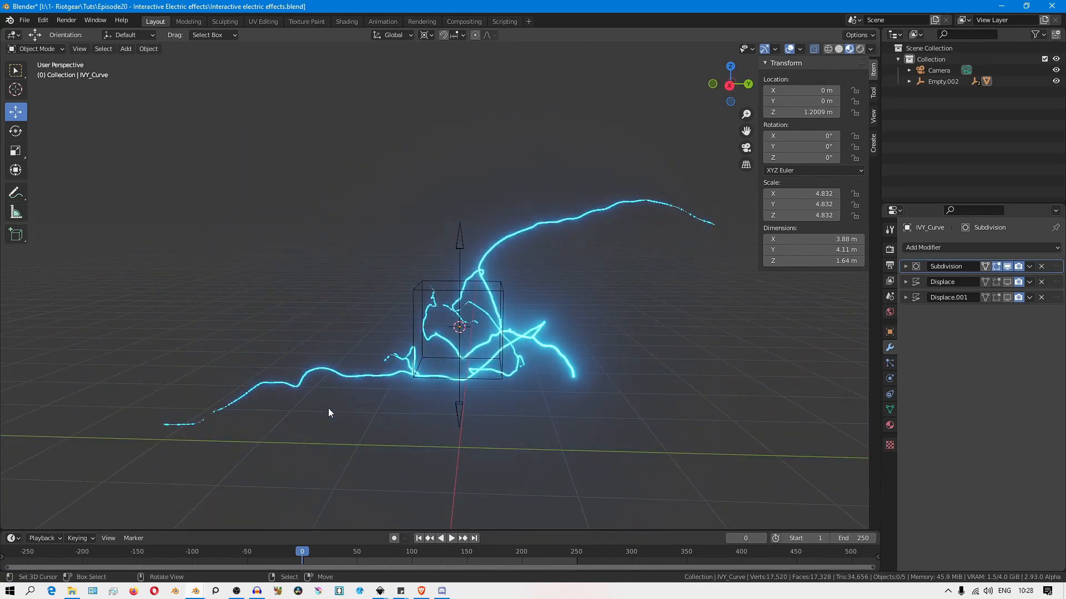
Add a sphere empty, Empty.003, at the tip of one arc branch at frame 200
left_click_drag(330, 412, 477, 423)
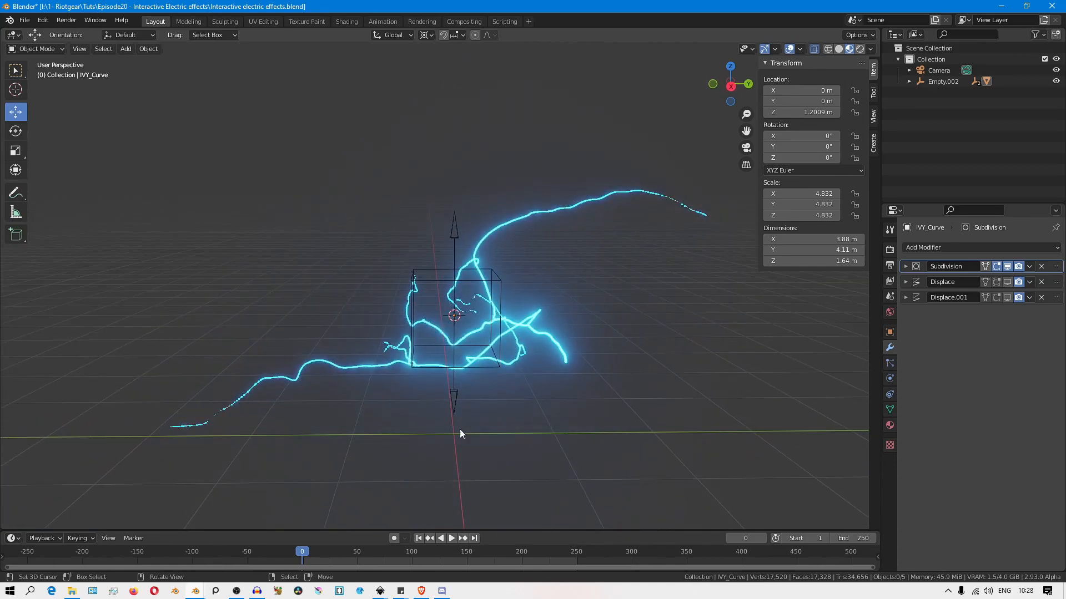
left_click(452, 537)
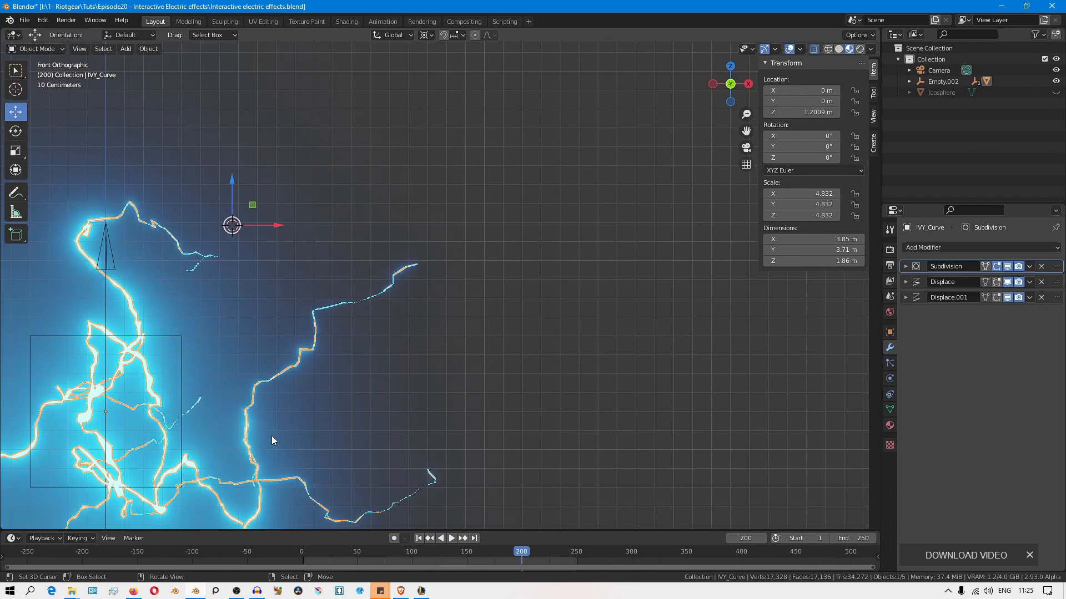
key("Tab")
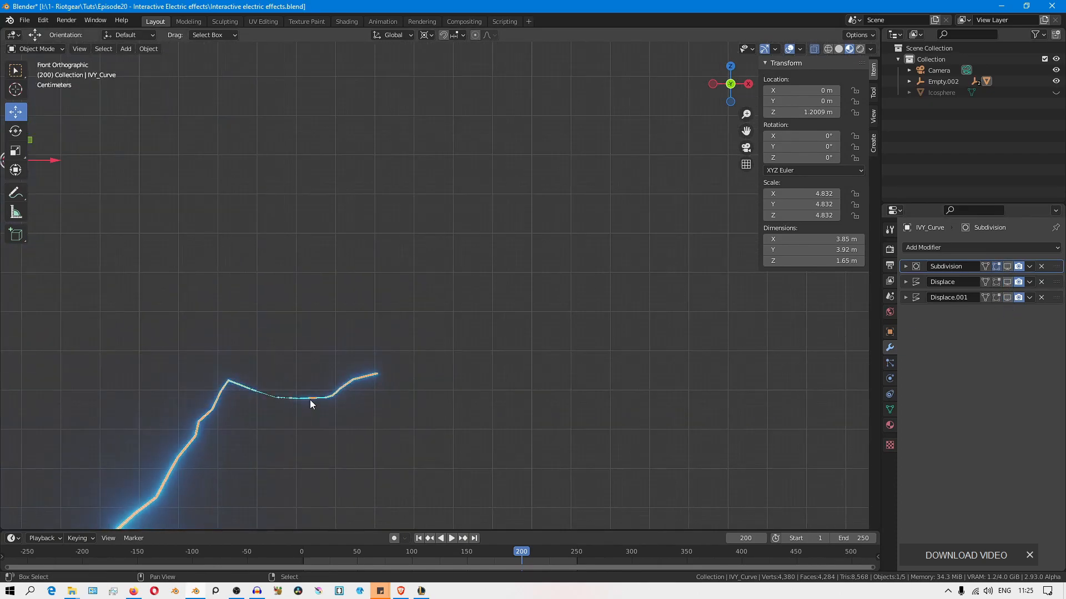
key("Tab")
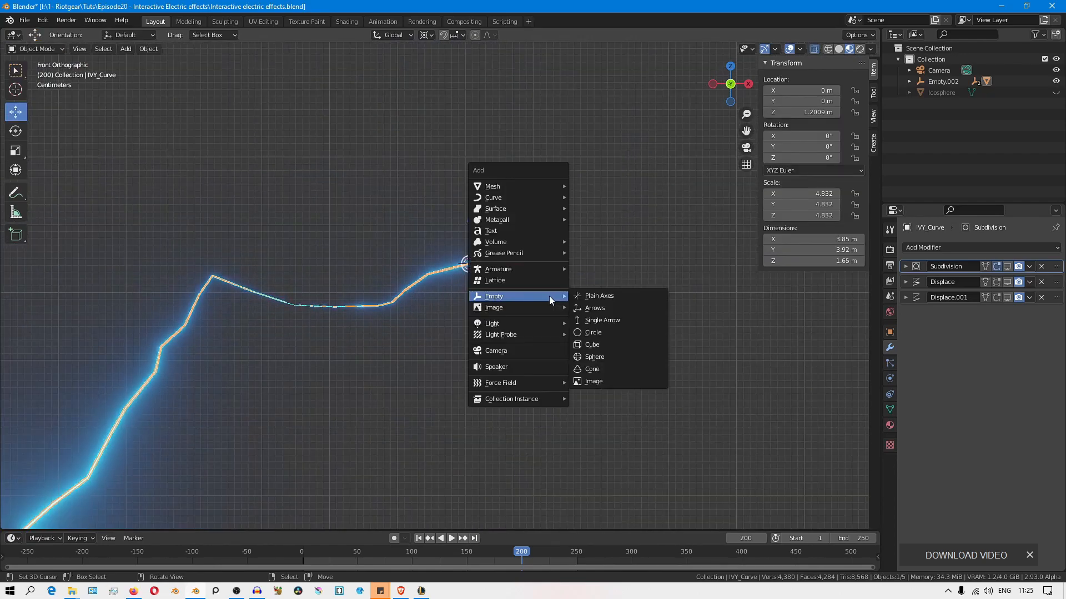
left_click(599, 295)
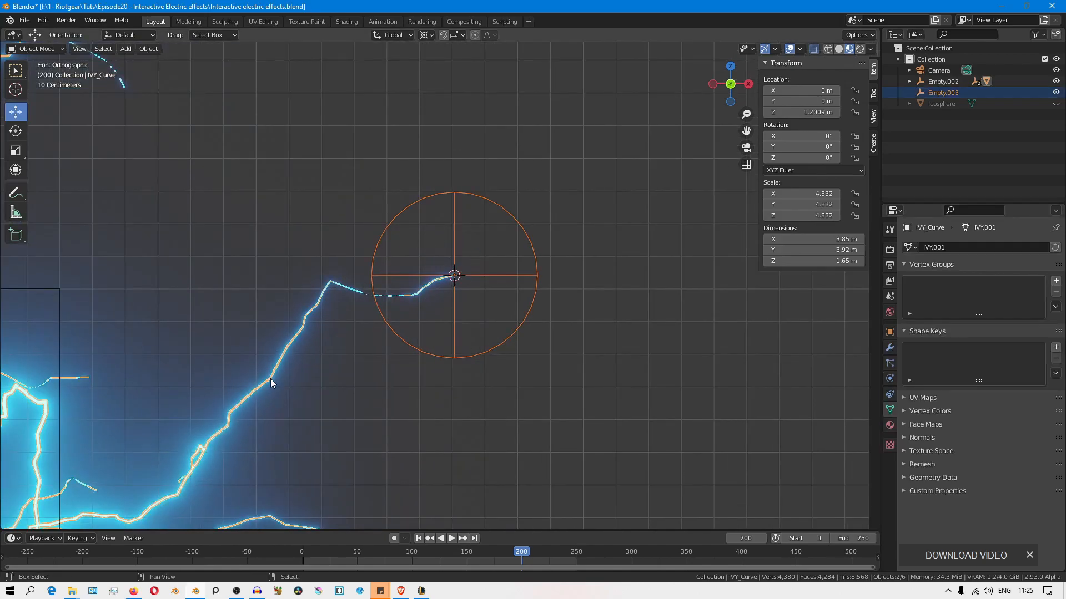
Hook the upper-right branch vertices to Empty.003 so the tip follows the empty
key("Tab")
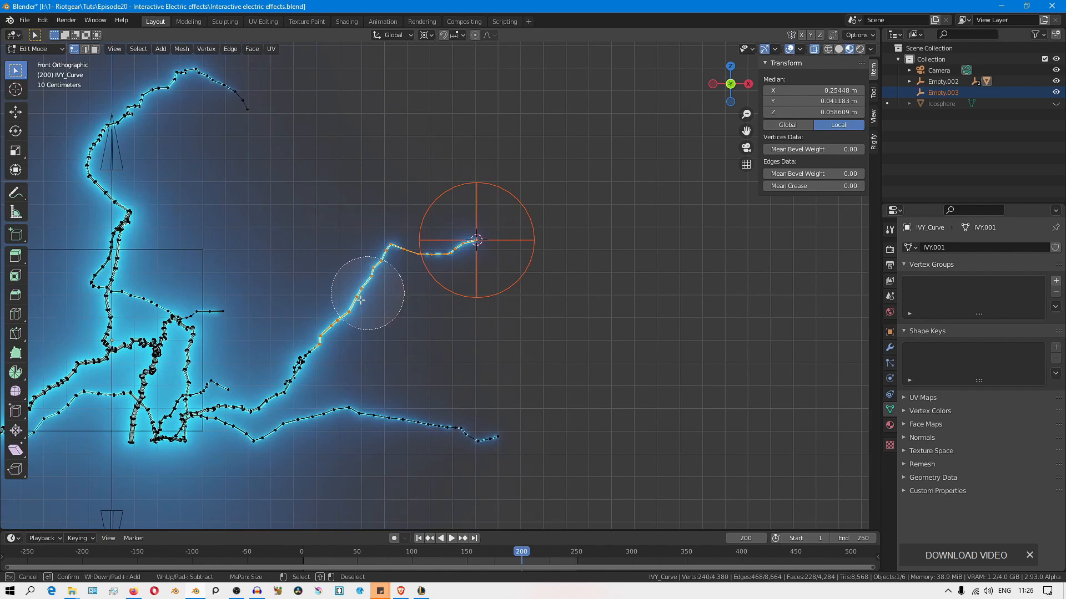
left_click_drag(360, 298, 277, 379)
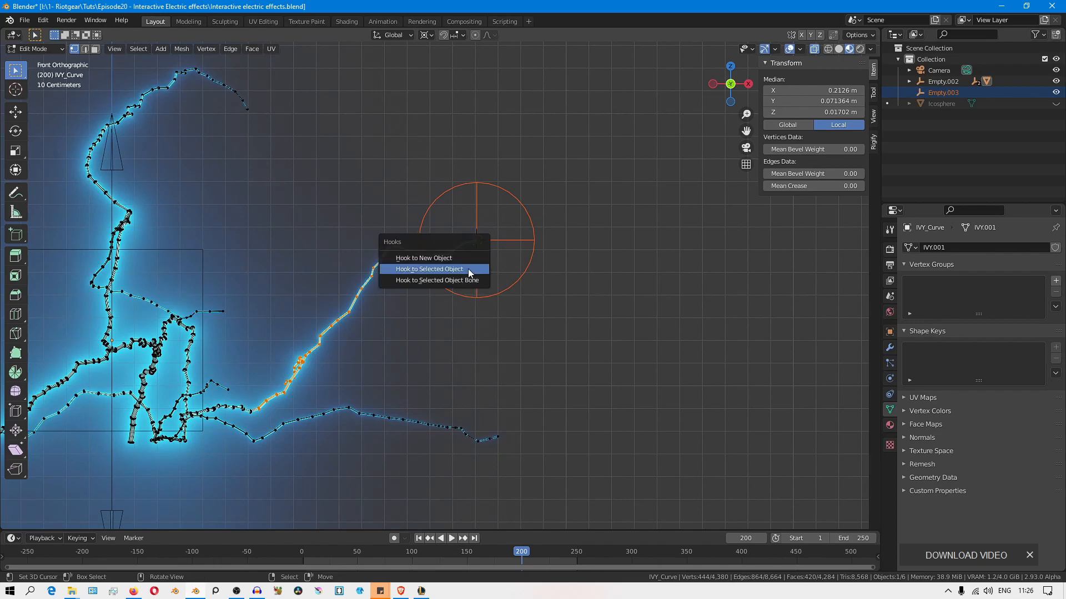
left_click(429, 269)
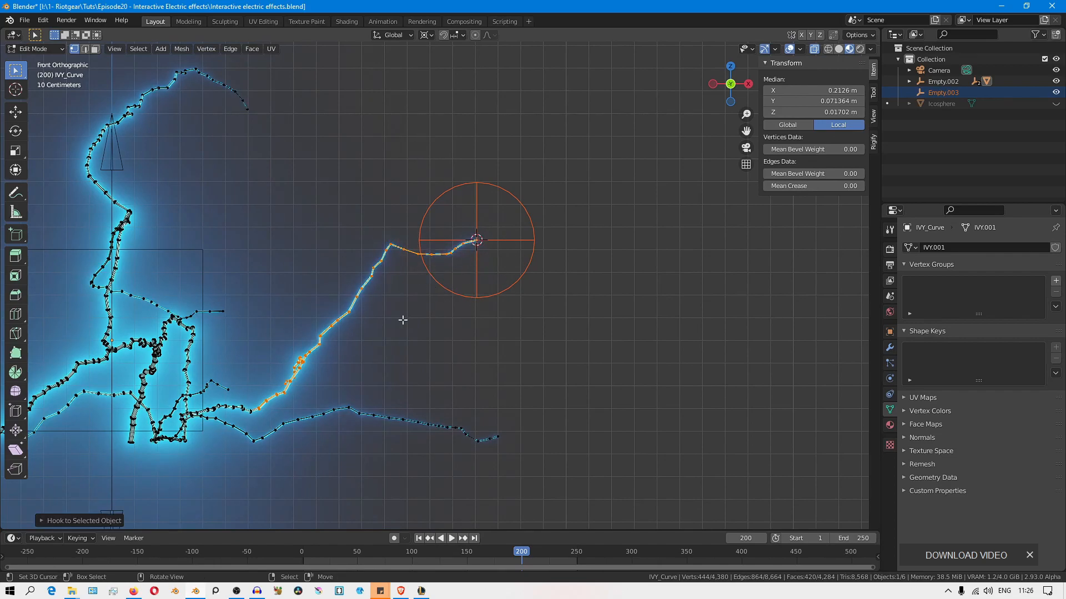
key("Tab")
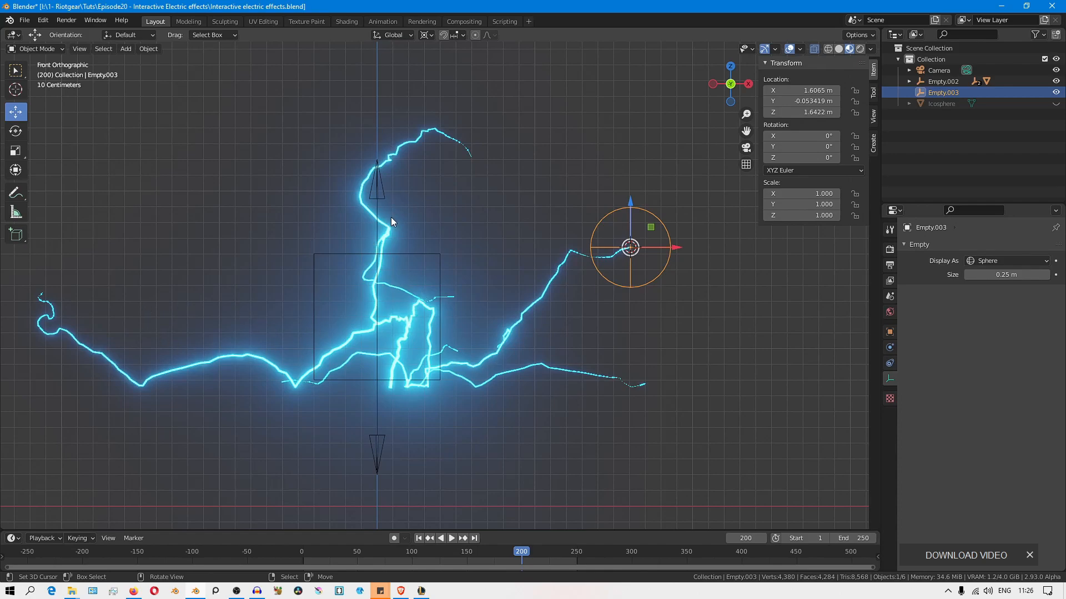
Vertex-parent Empty.003 to the branch's end vertex and reselect the linked branch
key("Tab")
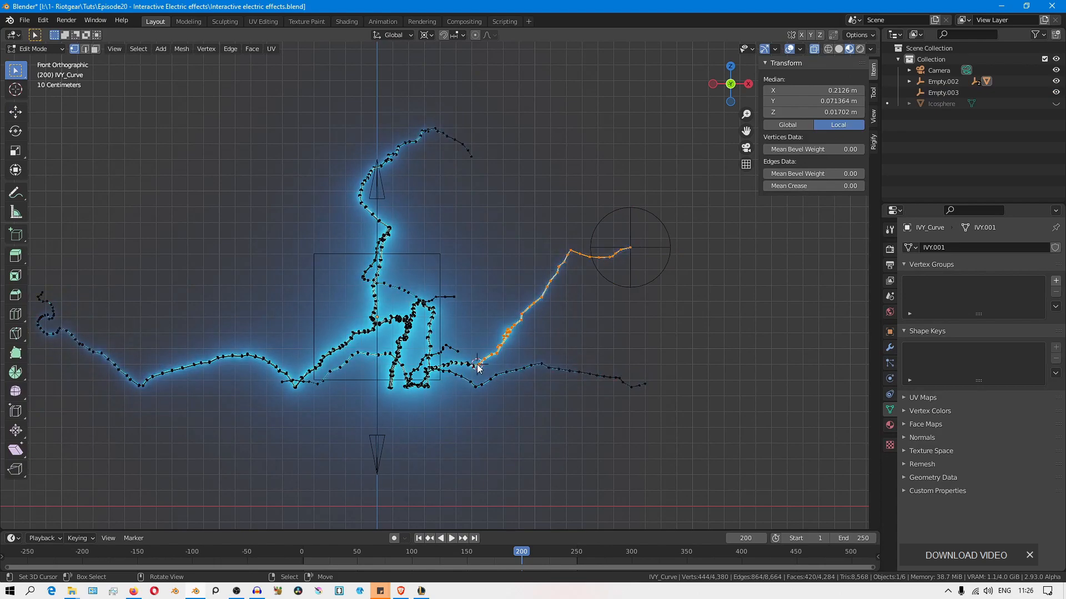
key("r")
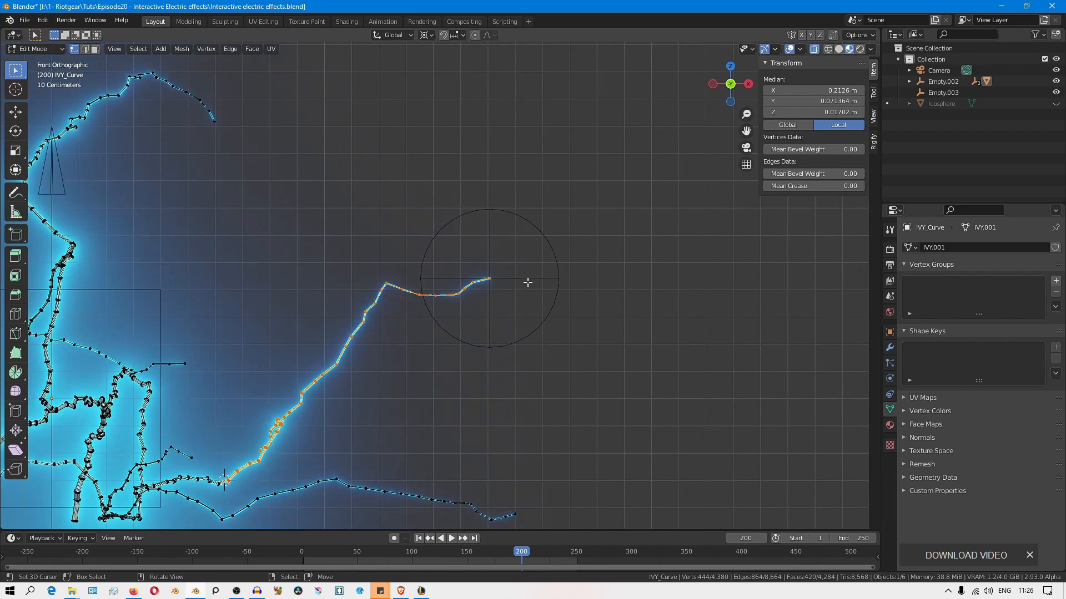
key("Tab")
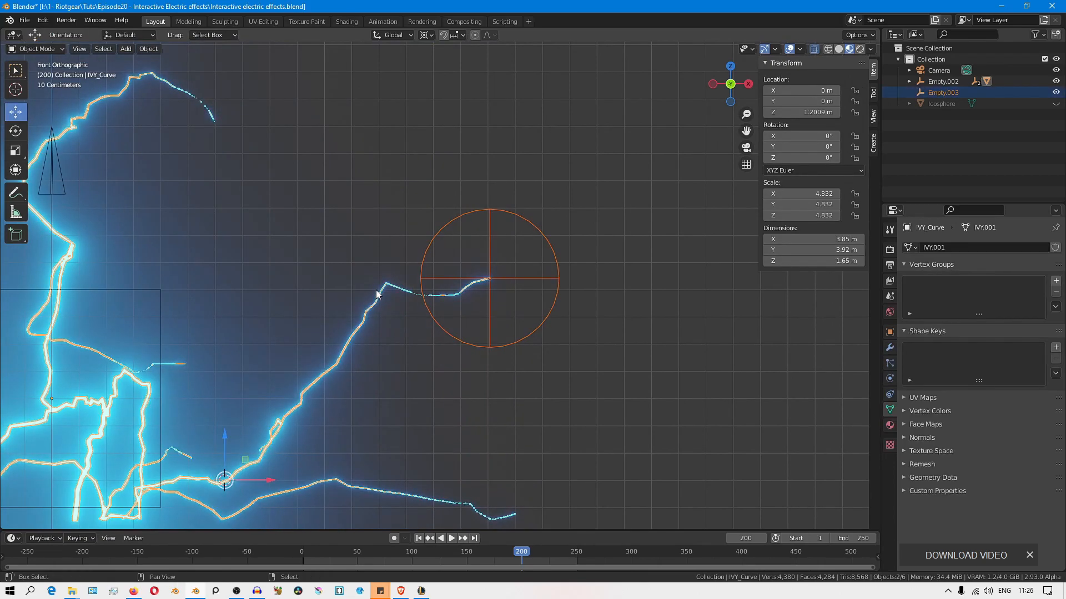
key("Tab")
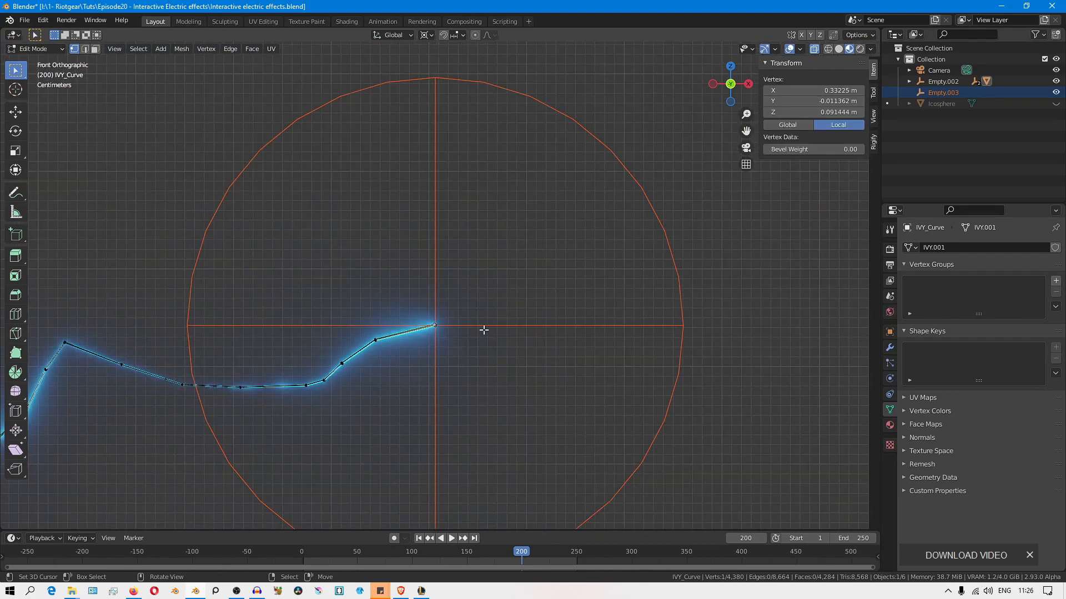
key("ctrl+p")
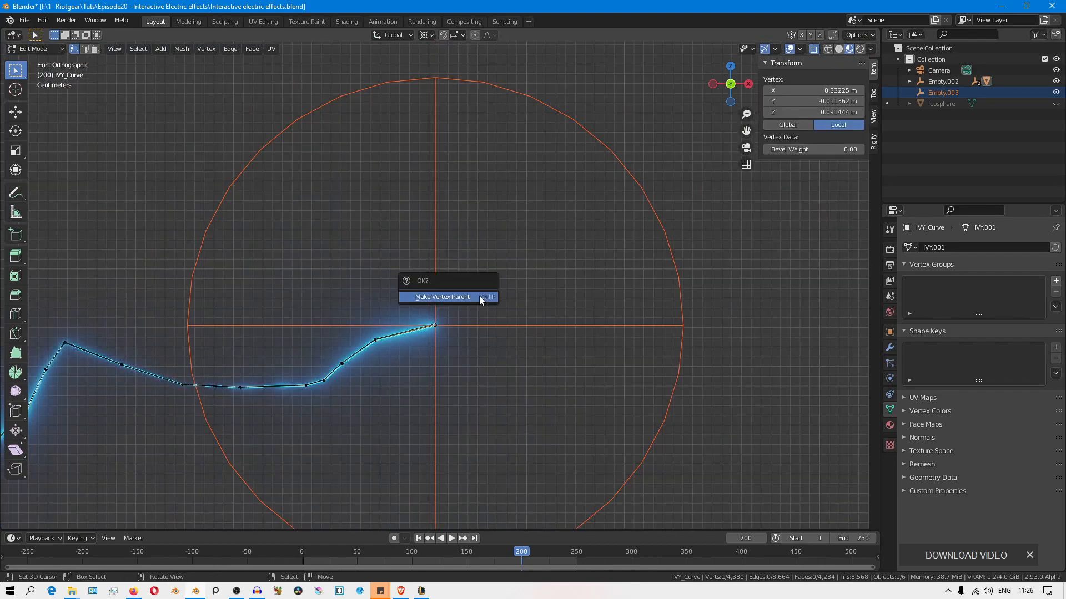
left_click(442, 297)
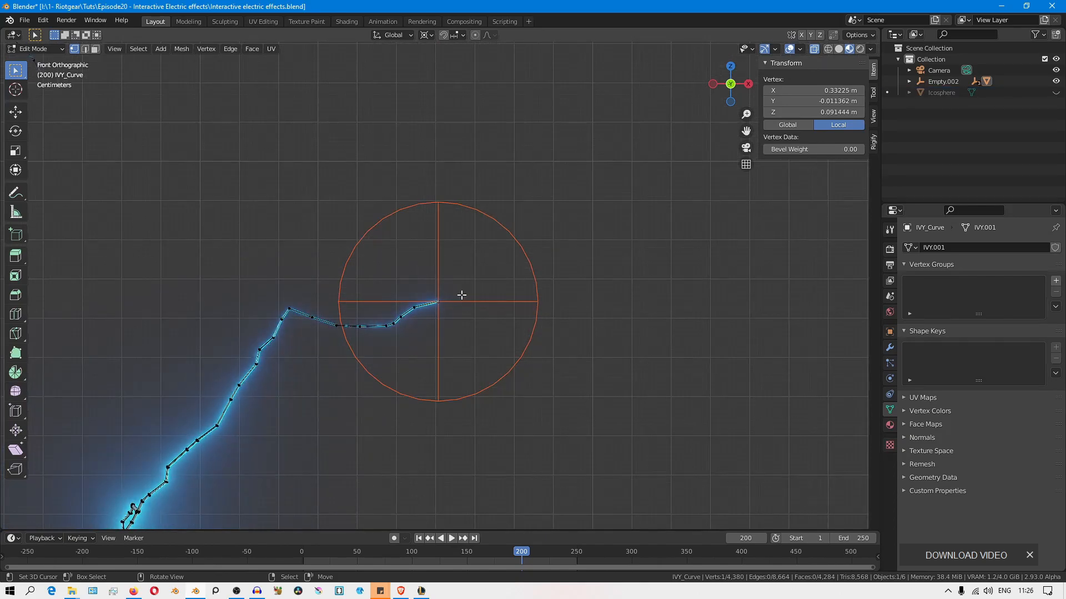
scroll("down", 3)
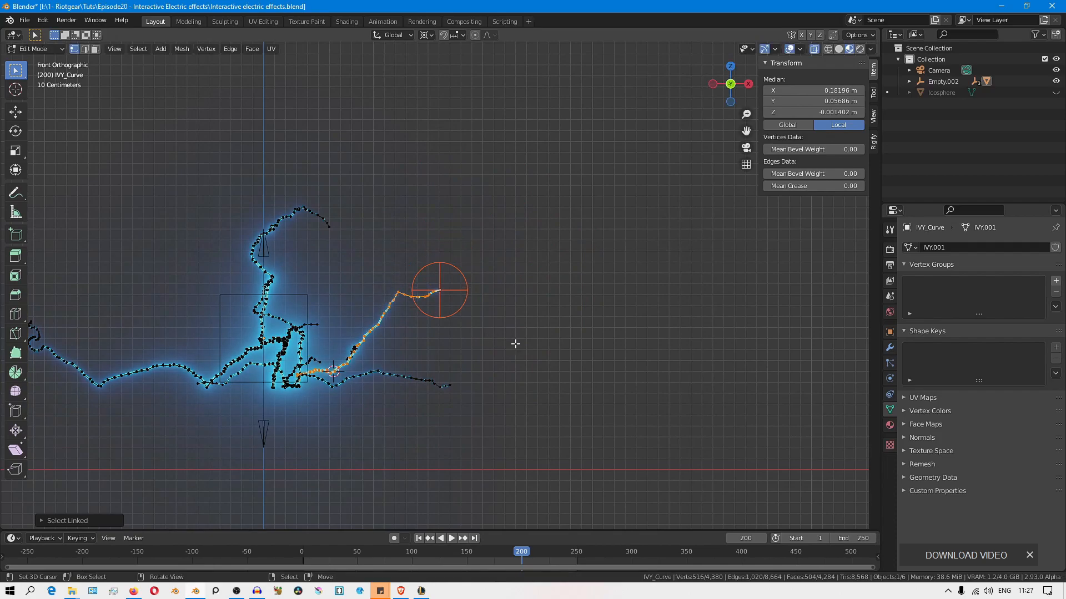
Delete the sphere empty at the branch tip, leaving Camera, Empty.002 and Icosphere
key("Tab")
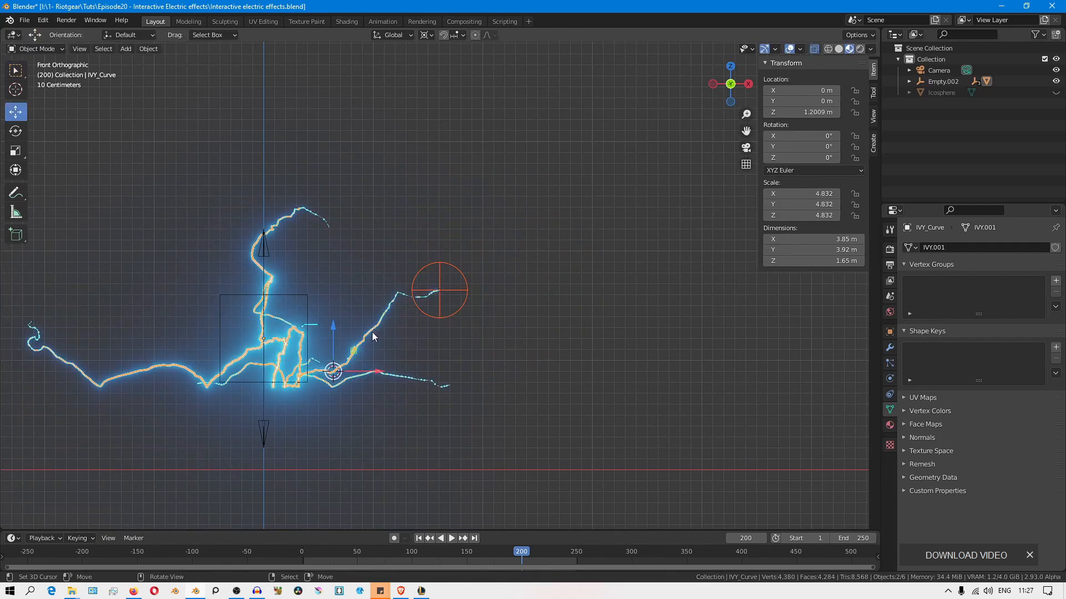
left_click(888, 346)
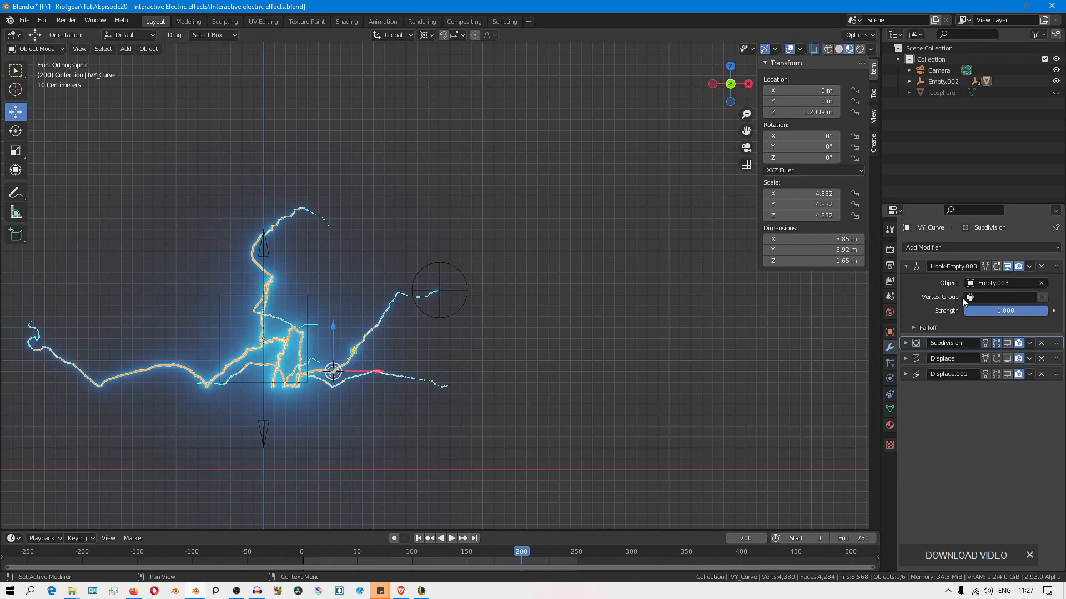
left_click(1008, 374)
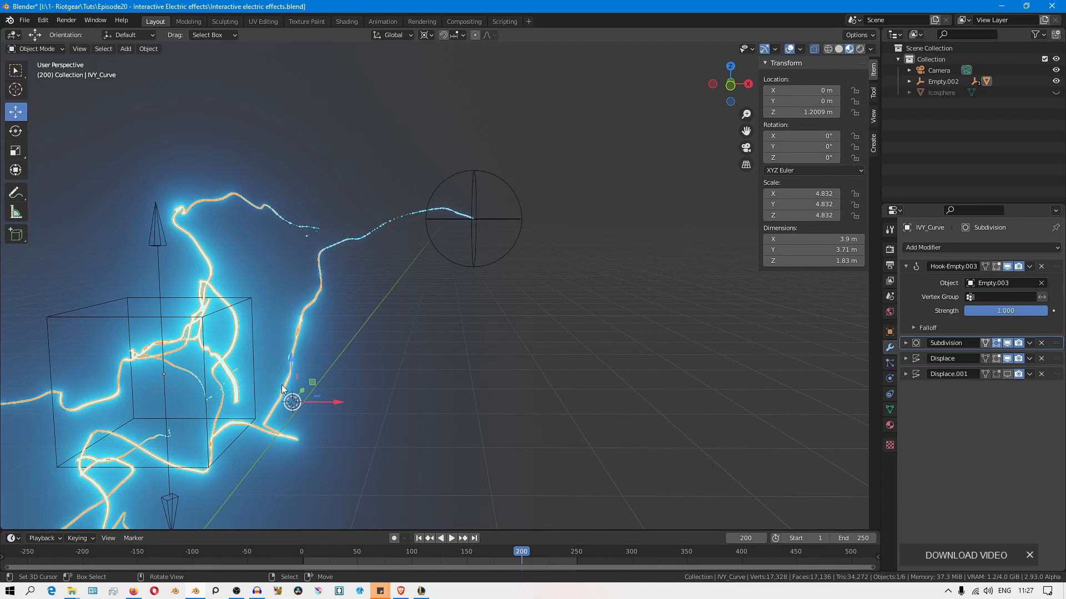
mouse_move(479, 215)
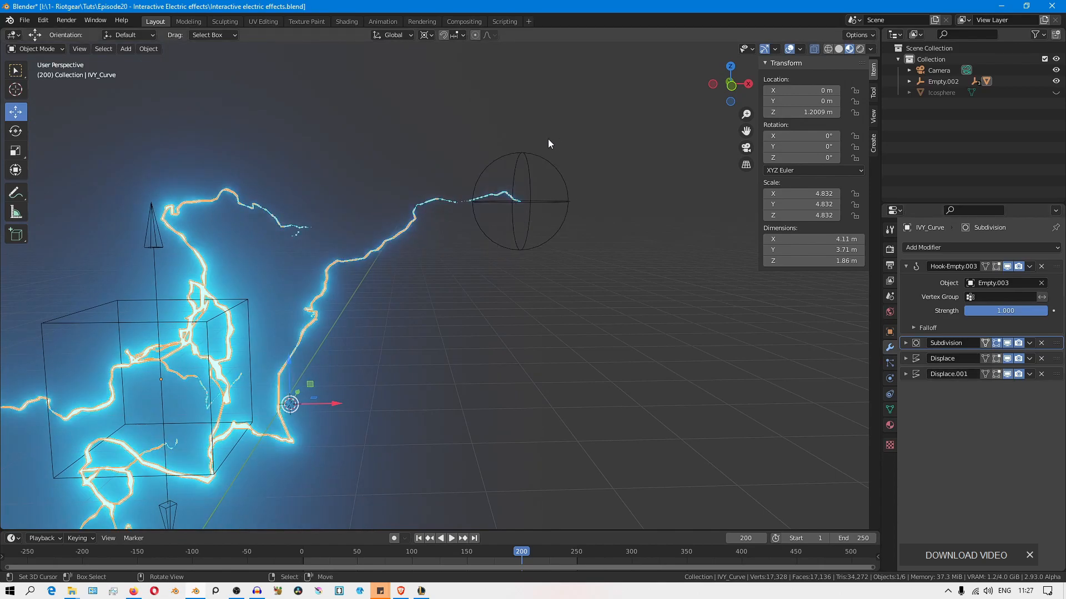
mouse_move(495, 222)
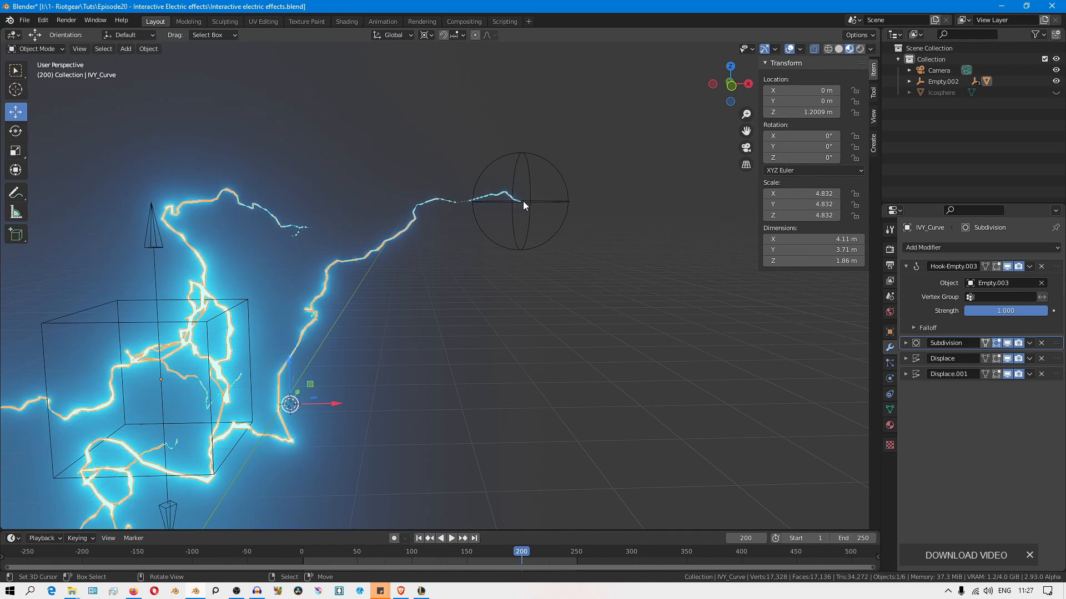
mouse_move(519, 208)
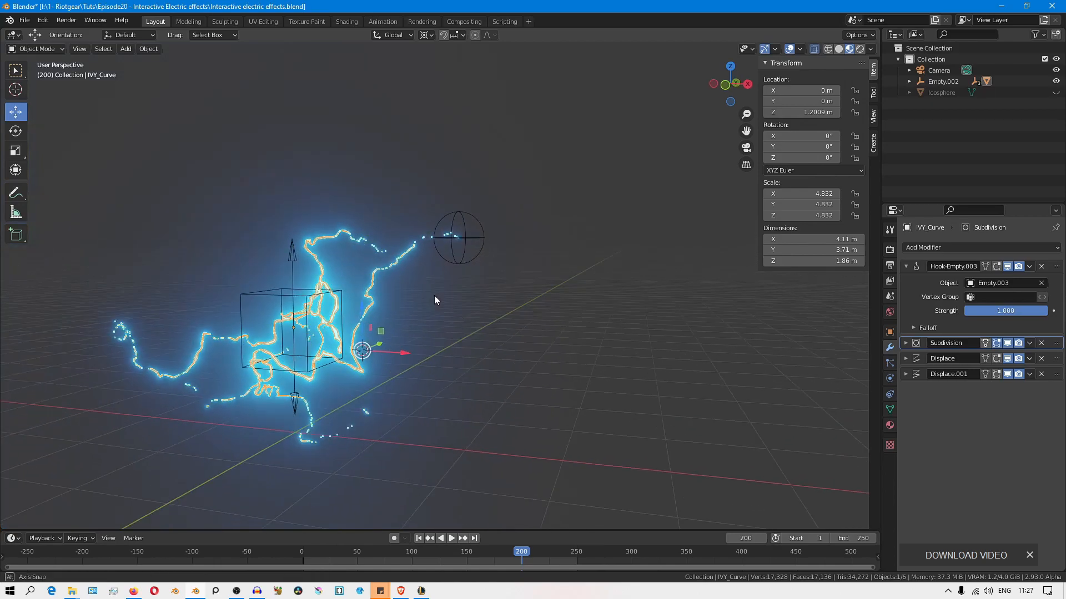
left_click(459, 238)
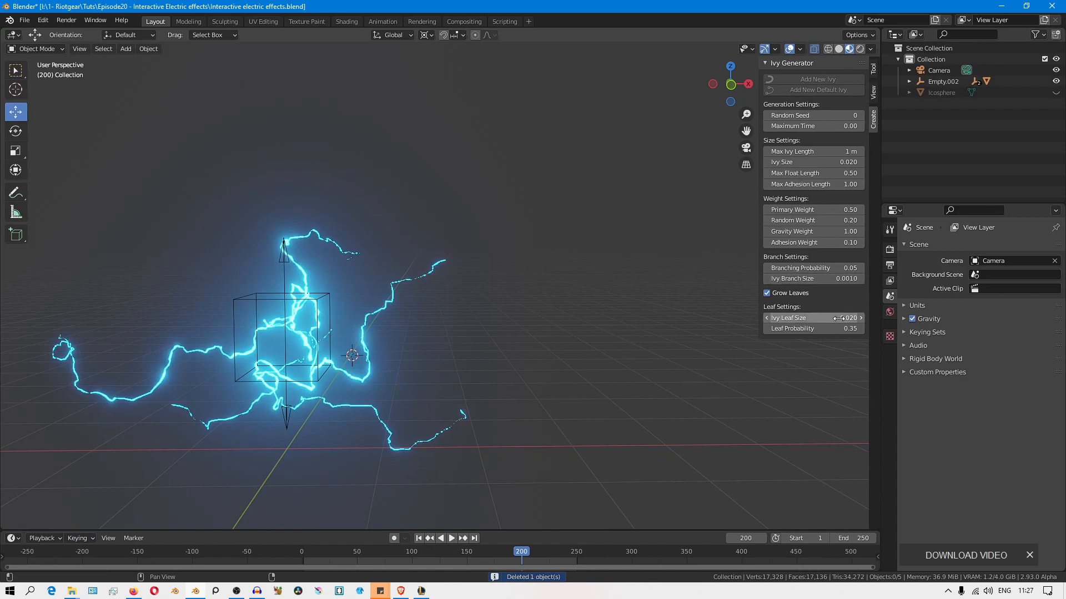
Remove the targetless Hook-Empty.003 modifier from IVY_Curve and enter vertex editing
left_click(292, 339)
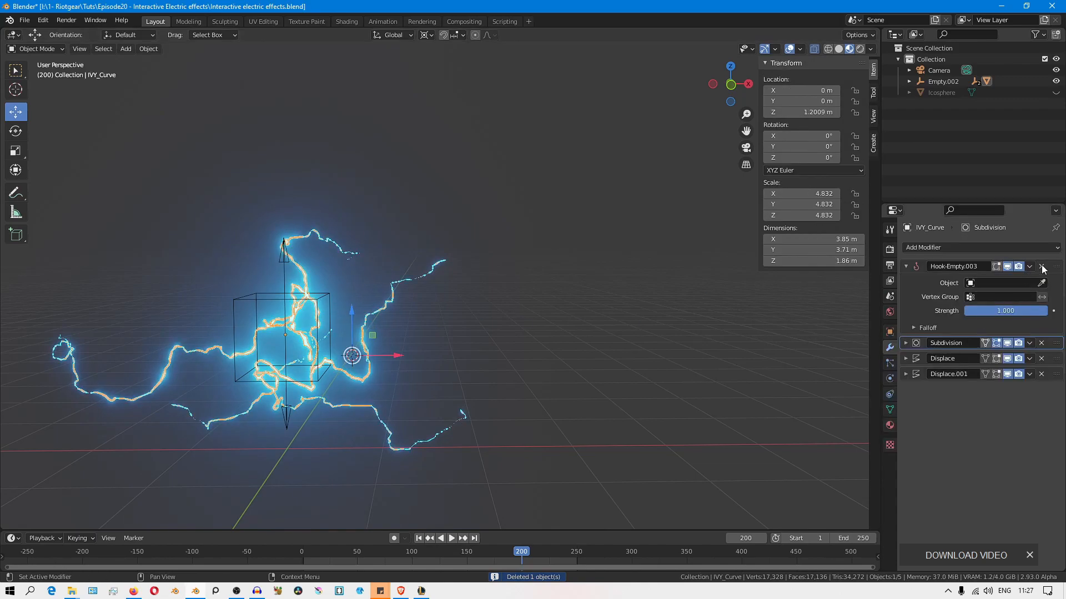
left_click(1040, 265)
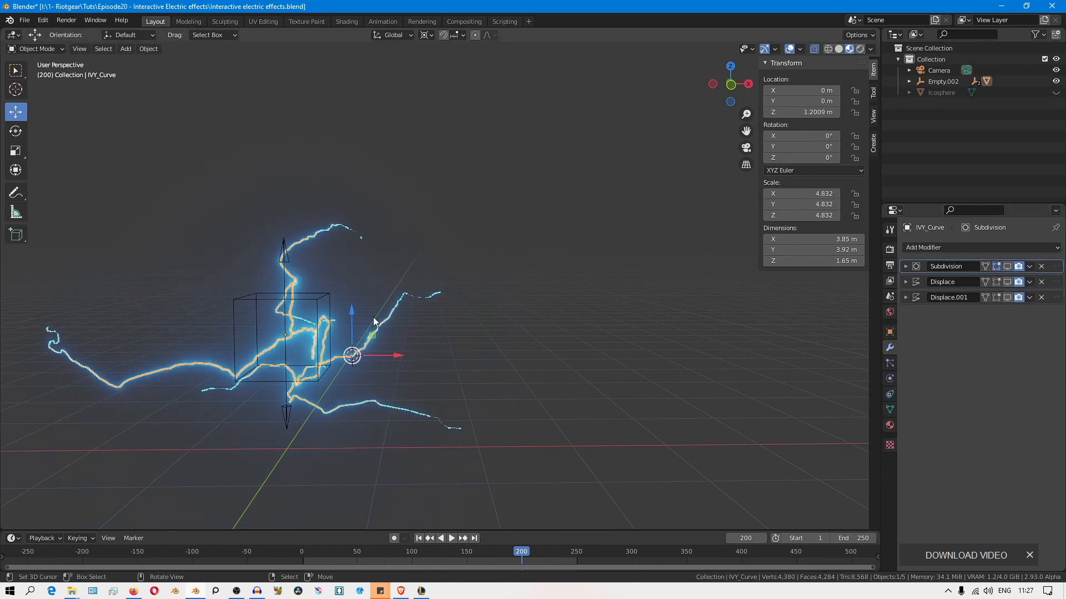
key("Tab")
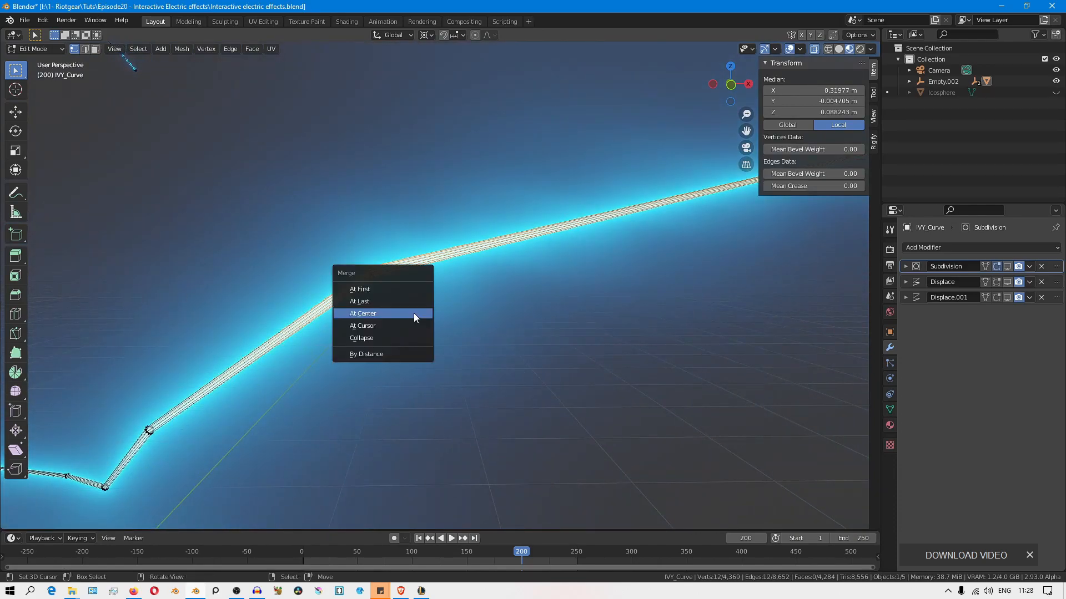
Merge the branch-end vertices at their centre into one tip and snap the cursor to it
left_click(362, 314)
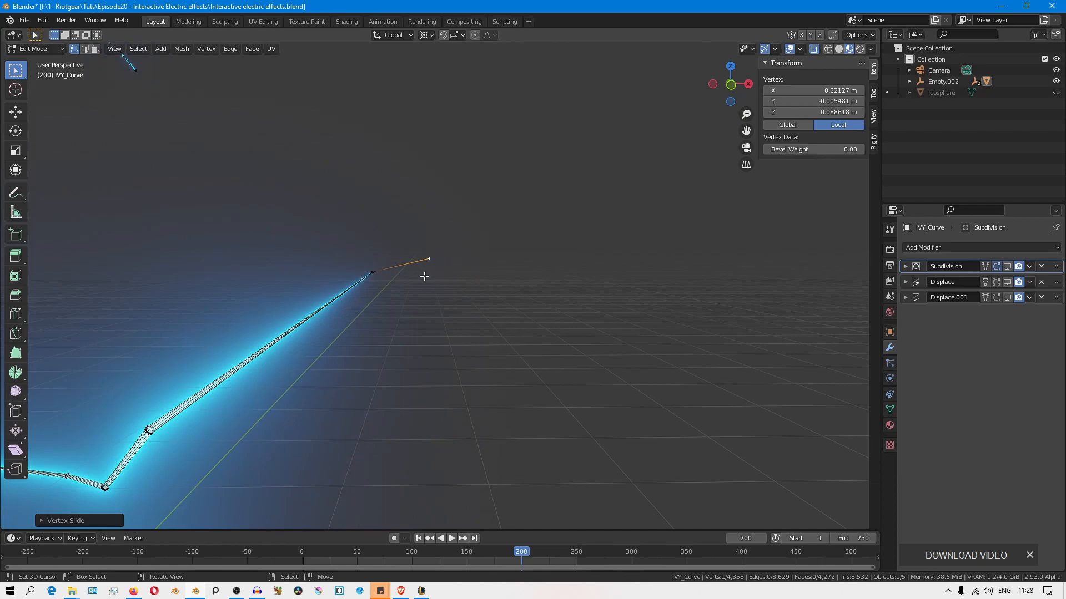
mouse_move(441, 256)
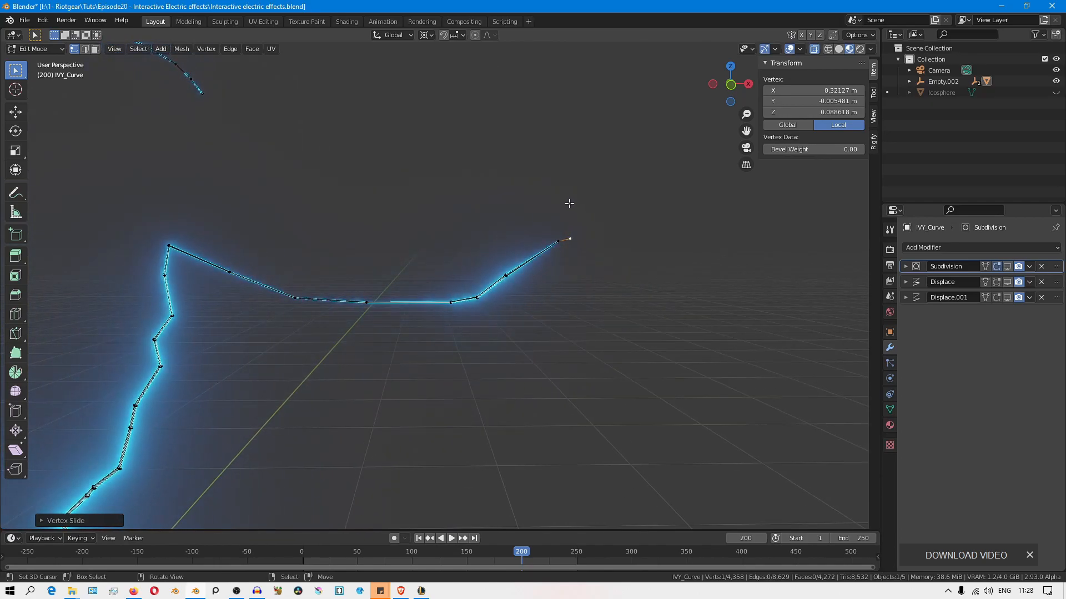
mouse_move(142, 222)
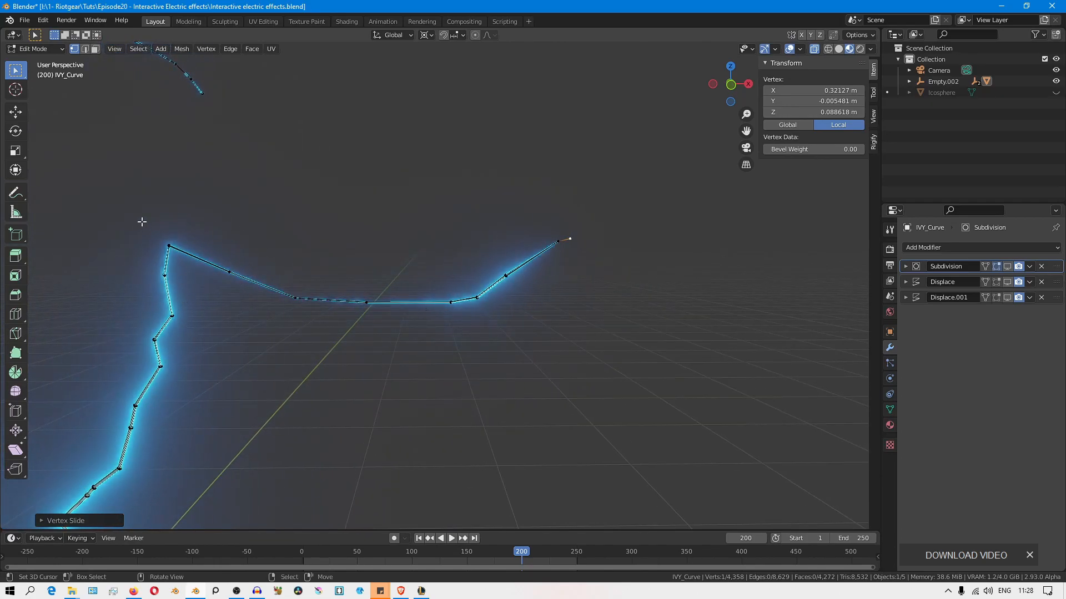
mouse_move(579, 222)
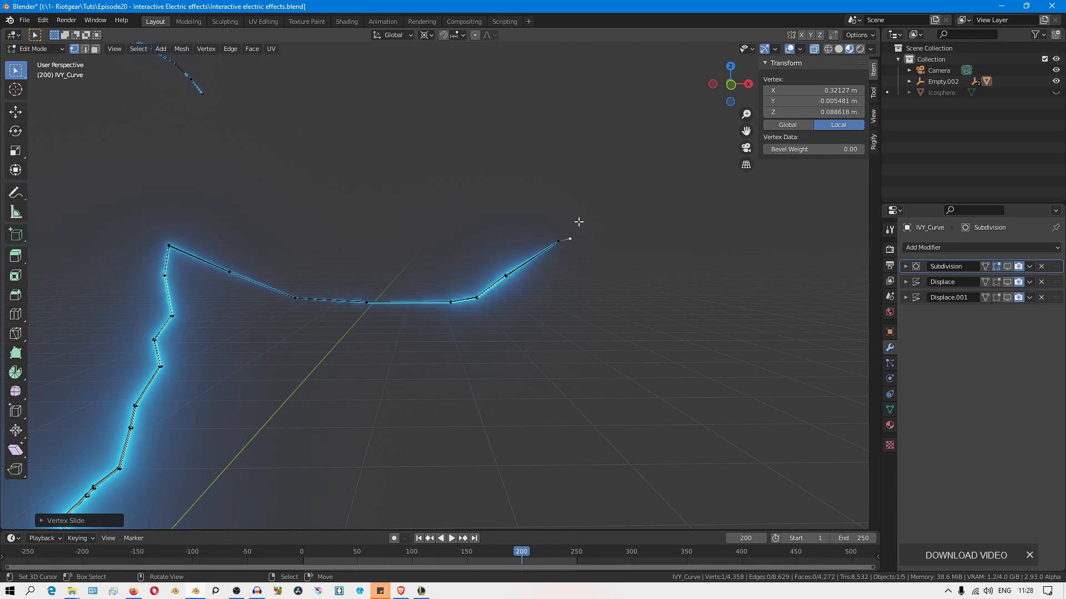
mouse_move(571, 237)
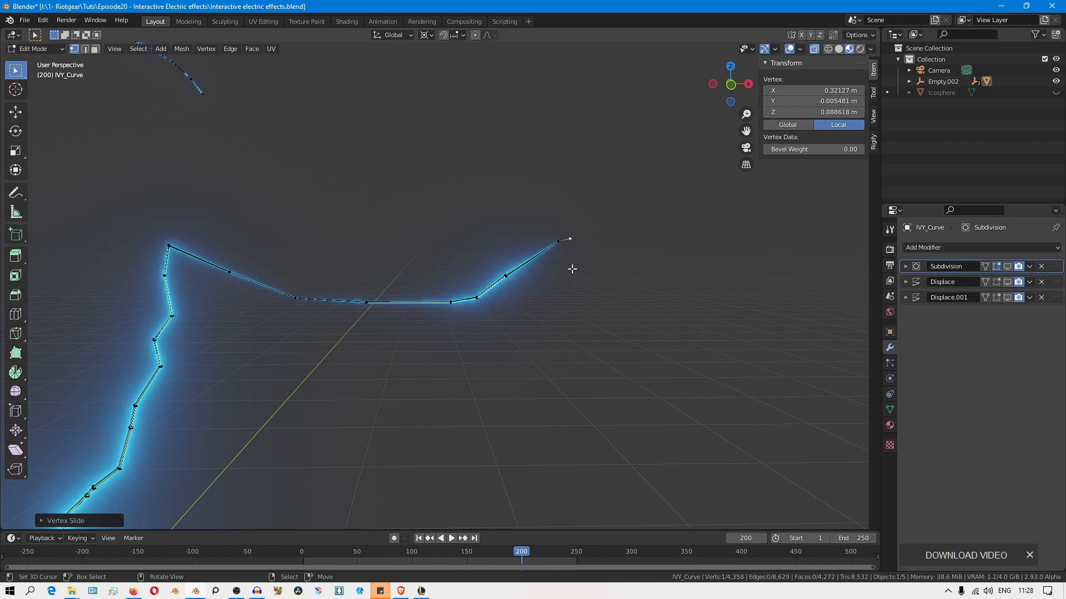
key("shift+s")
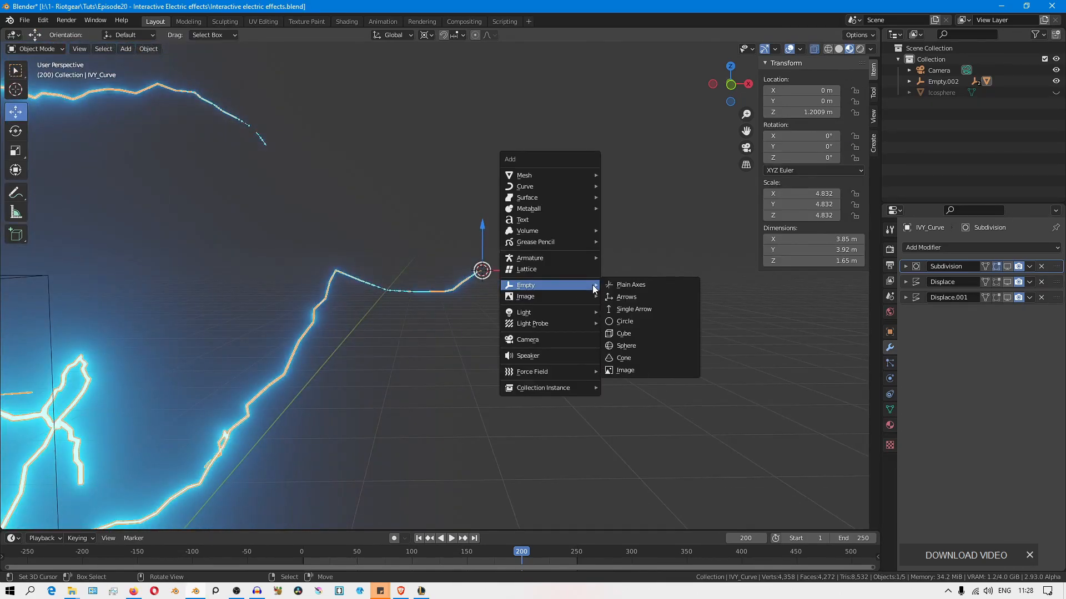
Add a sphere empty at the tip and vertex-parent it to the curve's tip vertex
left_click(626, 345)
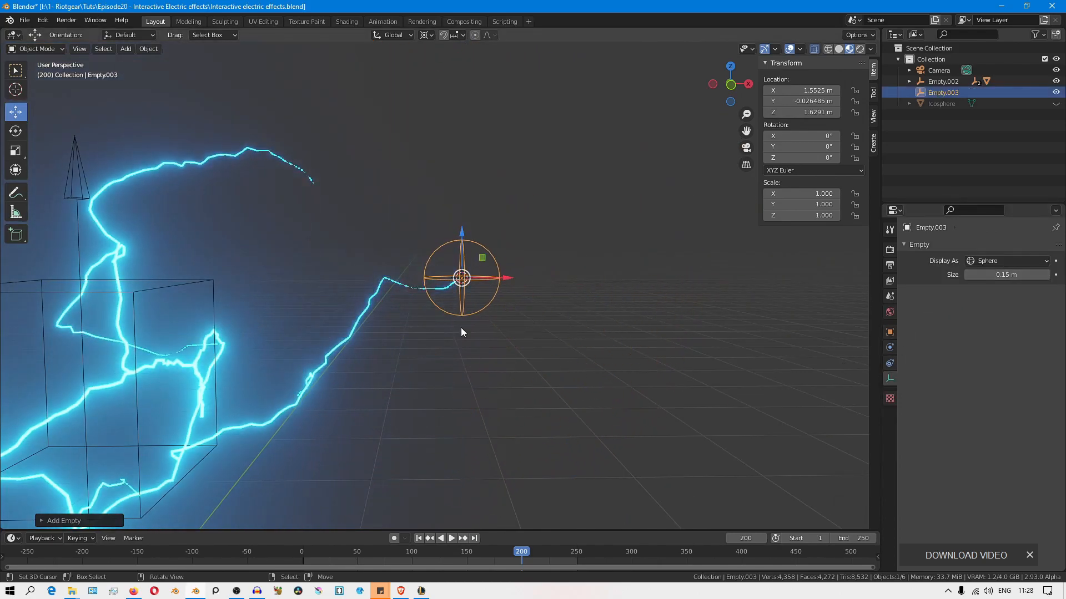
key("Tab")
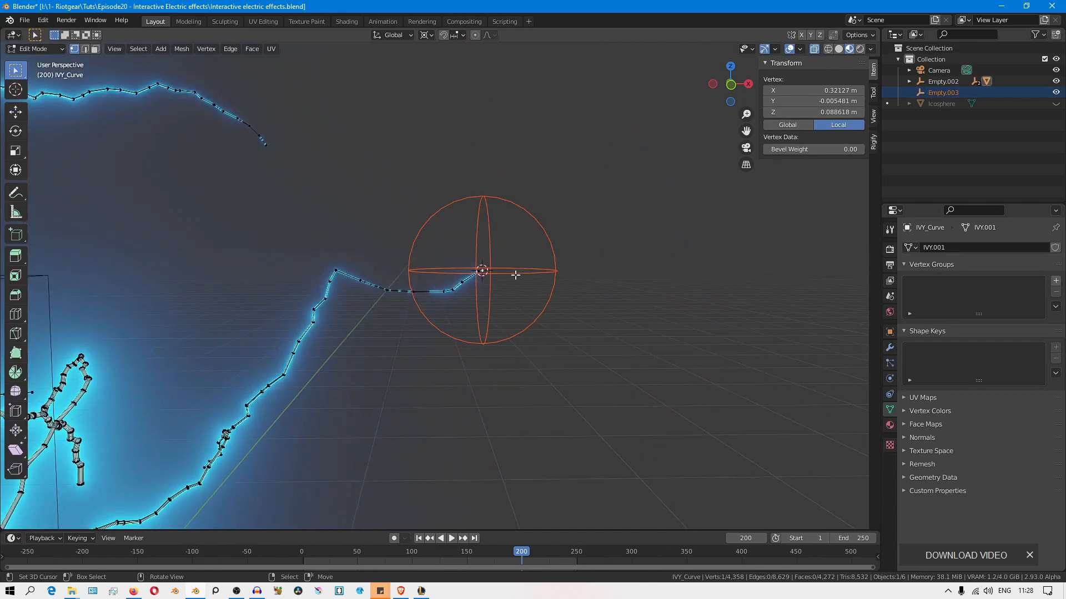
key("ctrl+p")
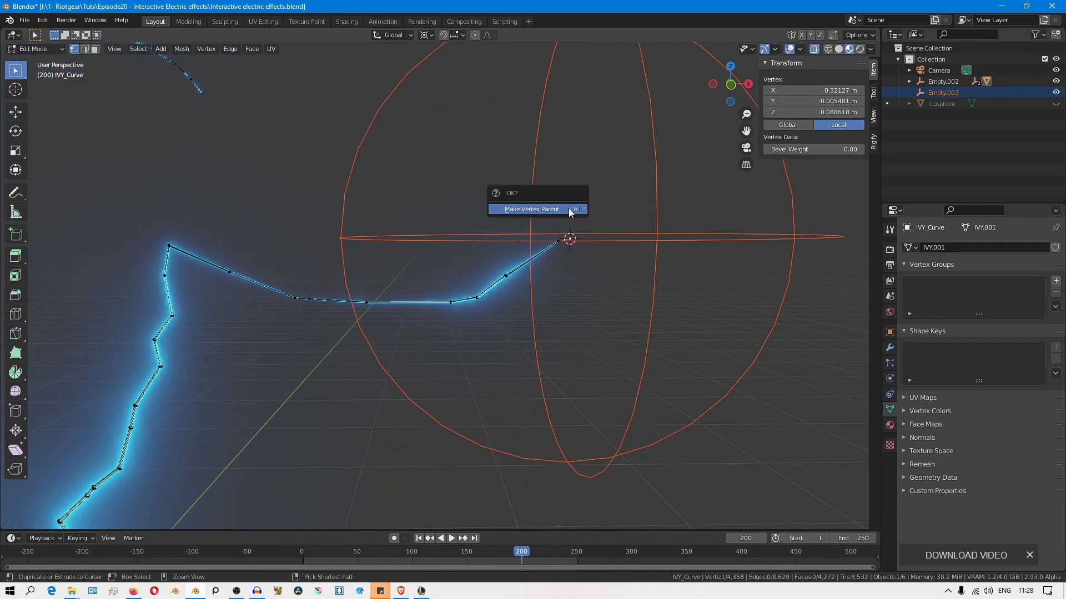
left_click(532, 209)
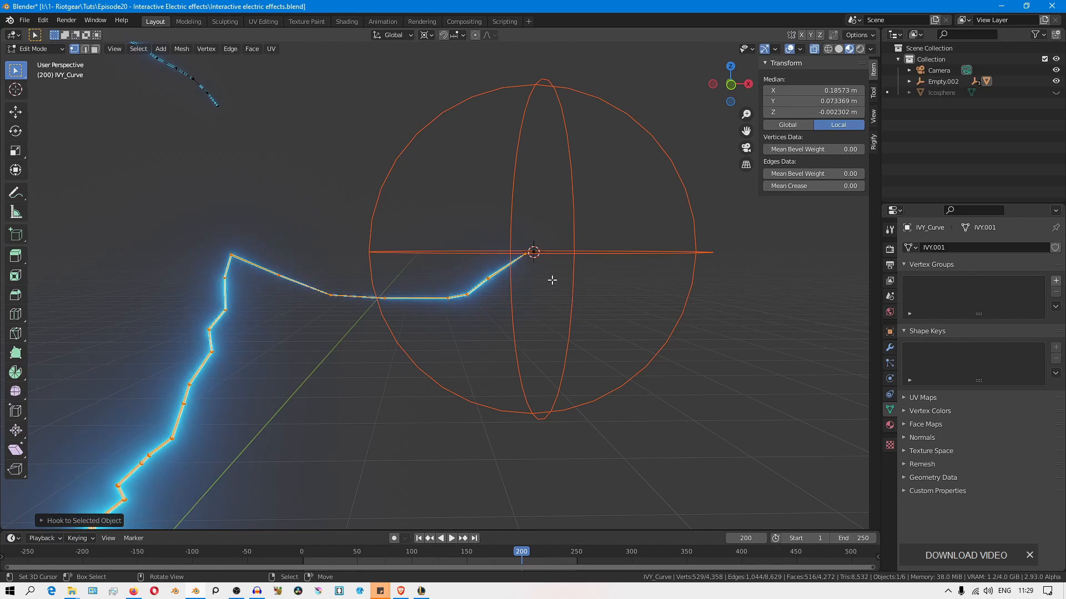
Return to Object Mode and show the object properties for adding icospheres
key("Tab")
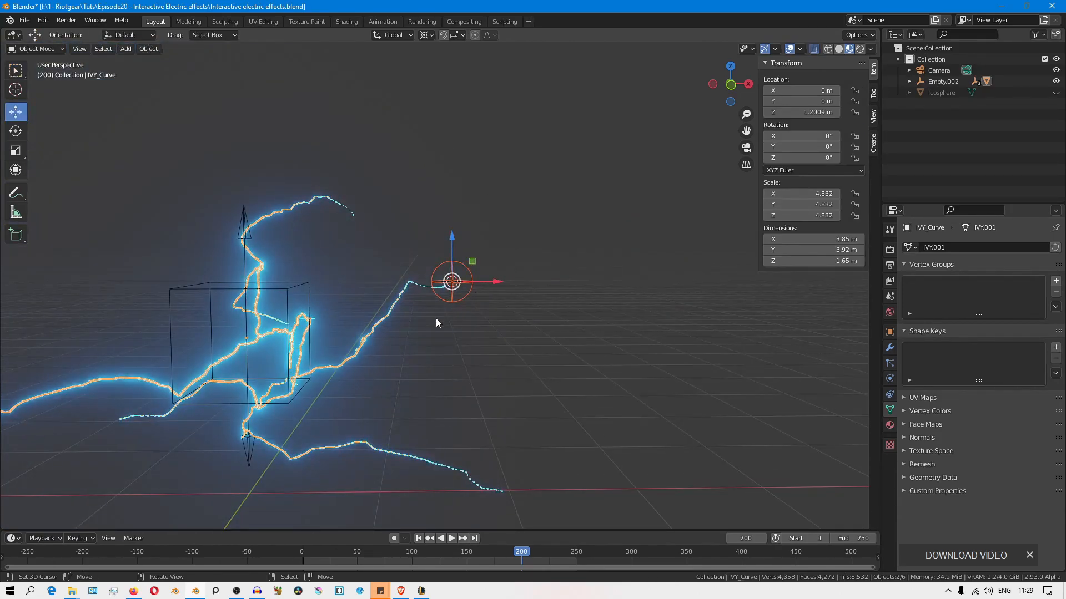
left_click(889, 346)
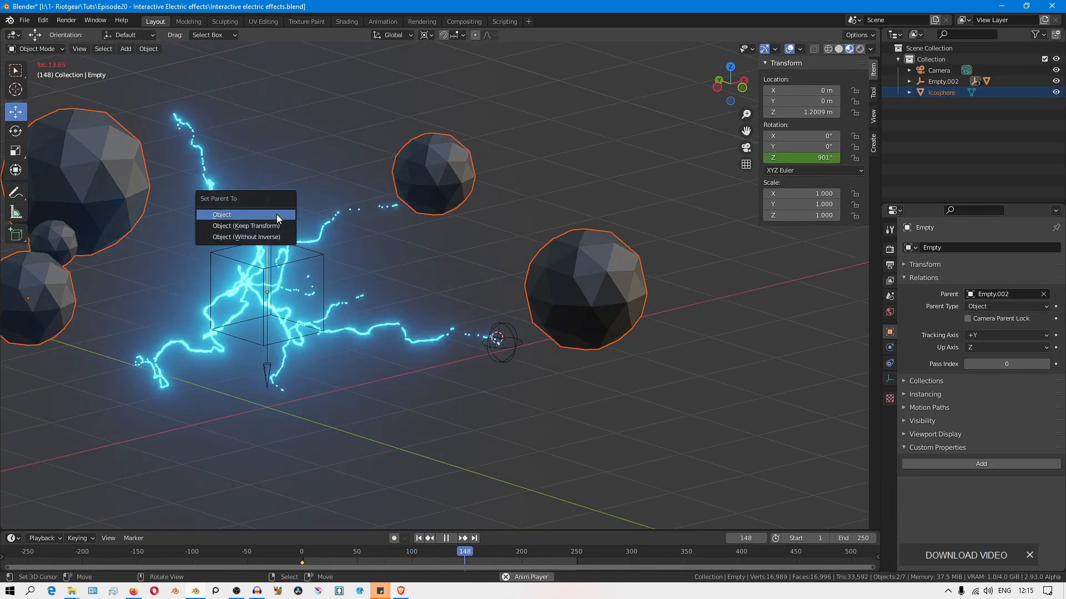
Parent the icospheres to the rotating empty, stop playback at frame 188, select Empty.003
left_click(222, 214)
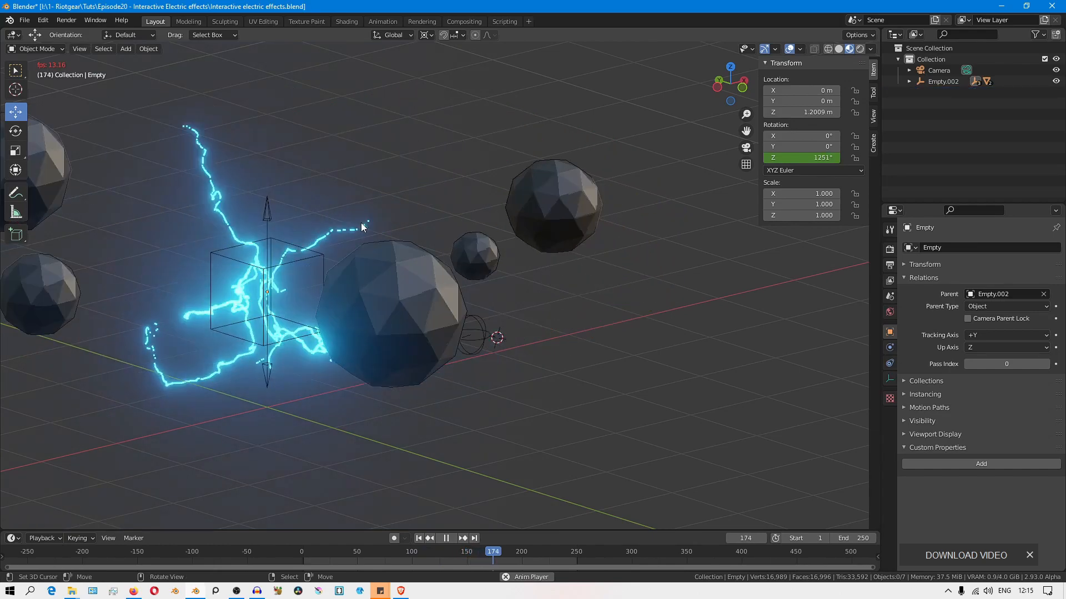
left_click(446, 537)
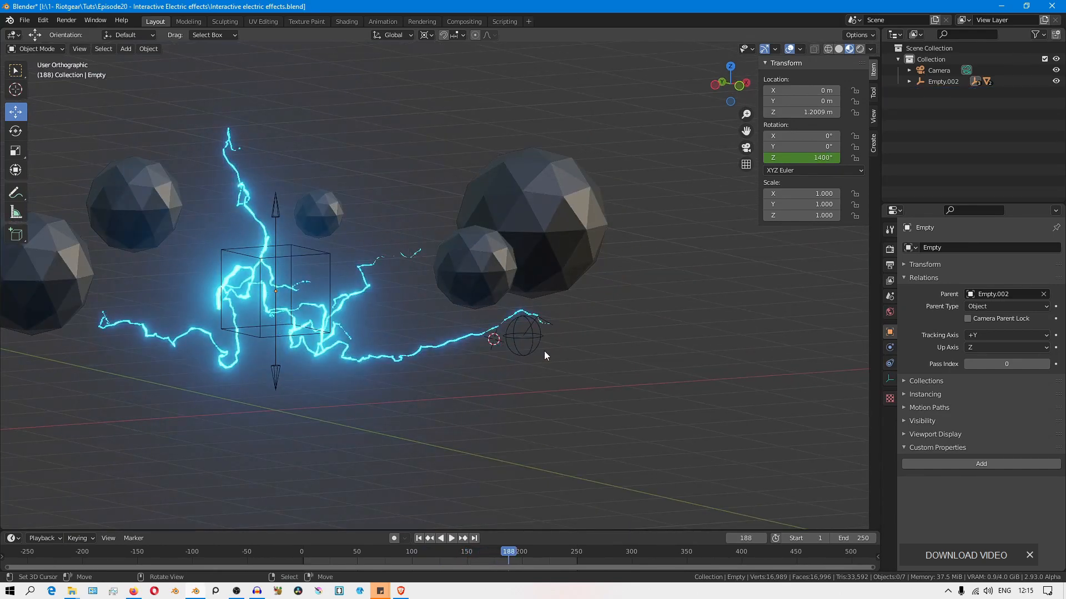
left_click(523, 336)
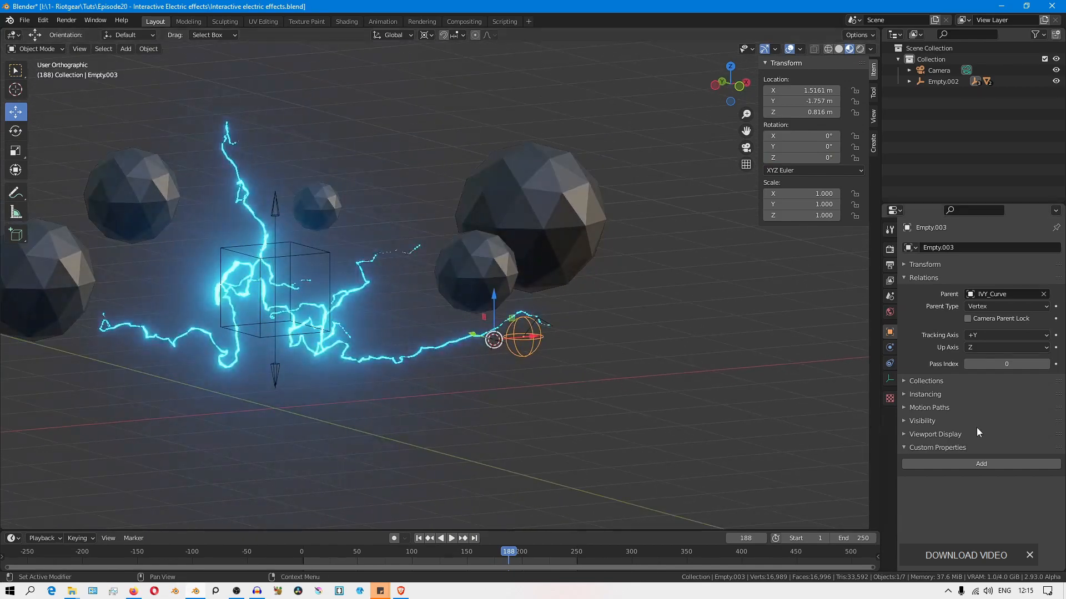
Give Empty.003 a Shrinkwrap constraint targeting the Icosphere
left_click(936, 247)
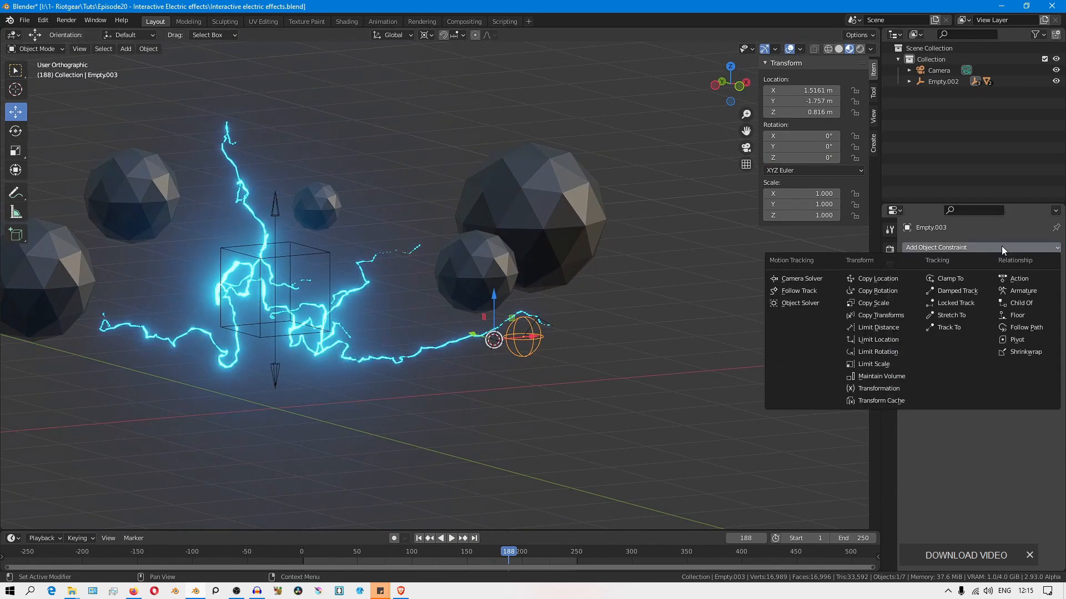
left_click(1025, 352)
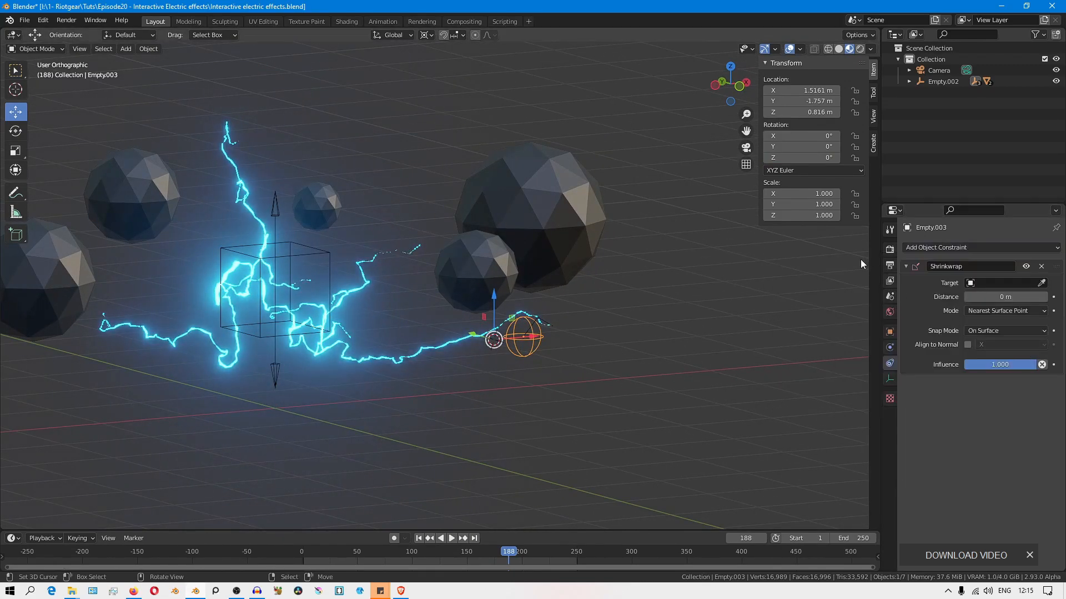
left_click(1042, 283)
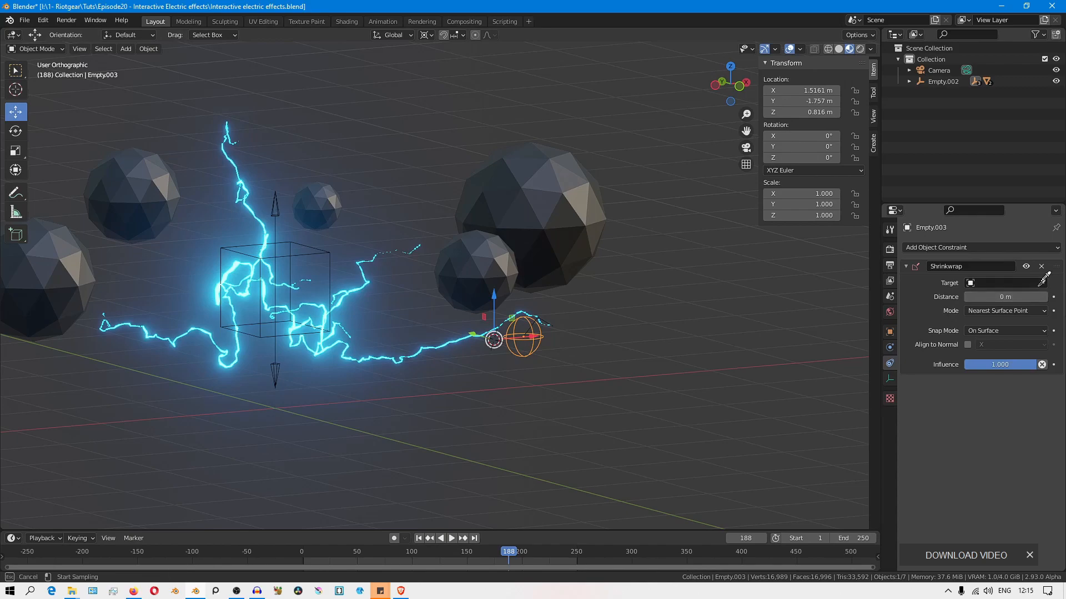
mouse_move(583, 198)
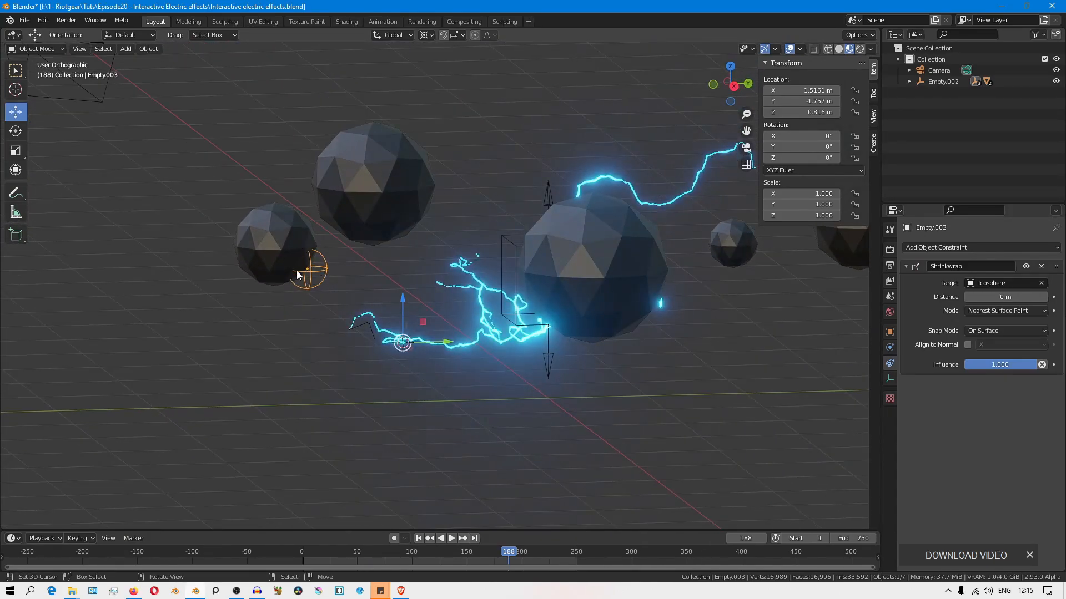
Place a sphere empty, Empty.003 with 1 m display size, at the arc's end
left_click(451, 537)
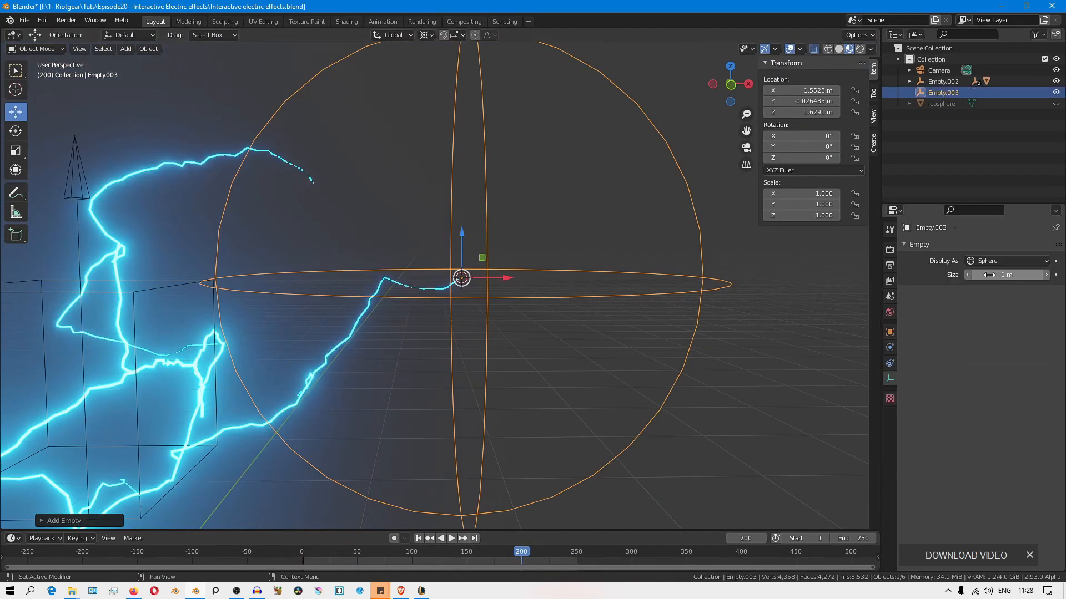
Add a second sphere empty, Empty.004 at 0.2 m size, at the arc tip and stop playback
left_click(451, 538)
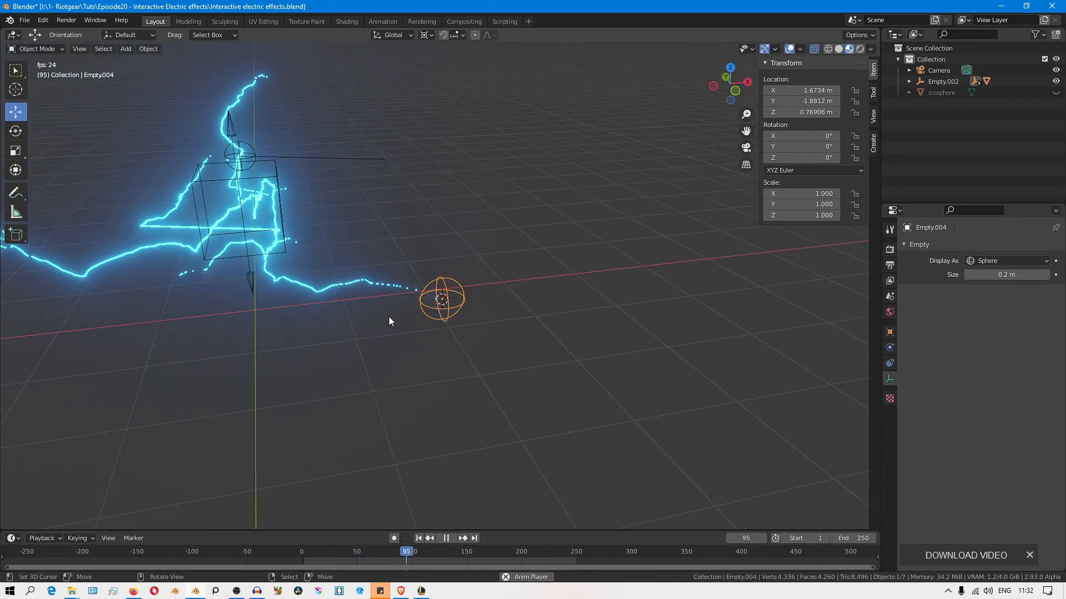
key("Tab")
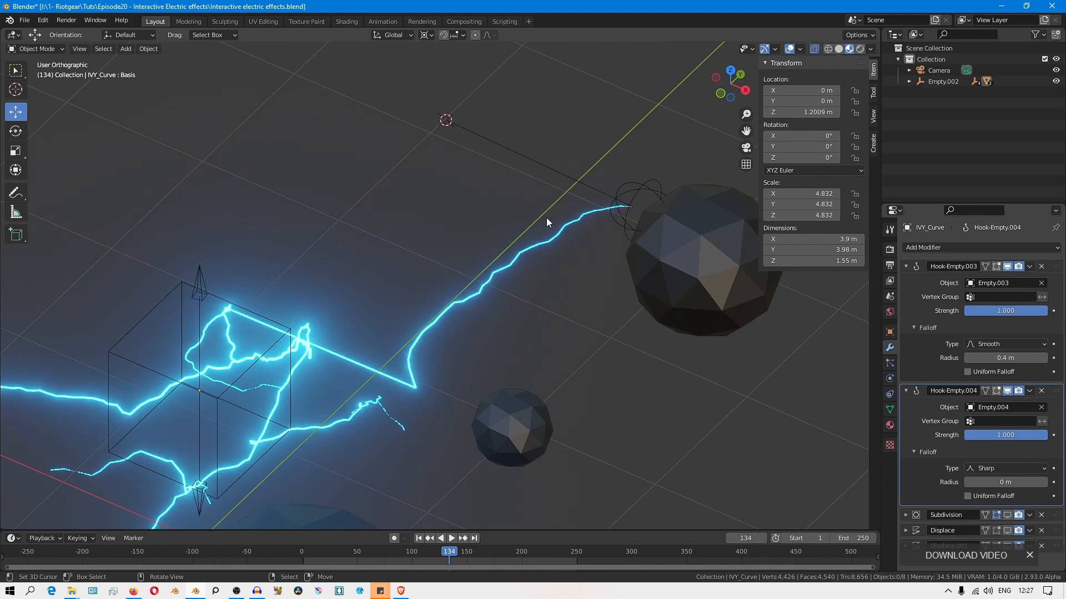
mouse_move(625, 199)
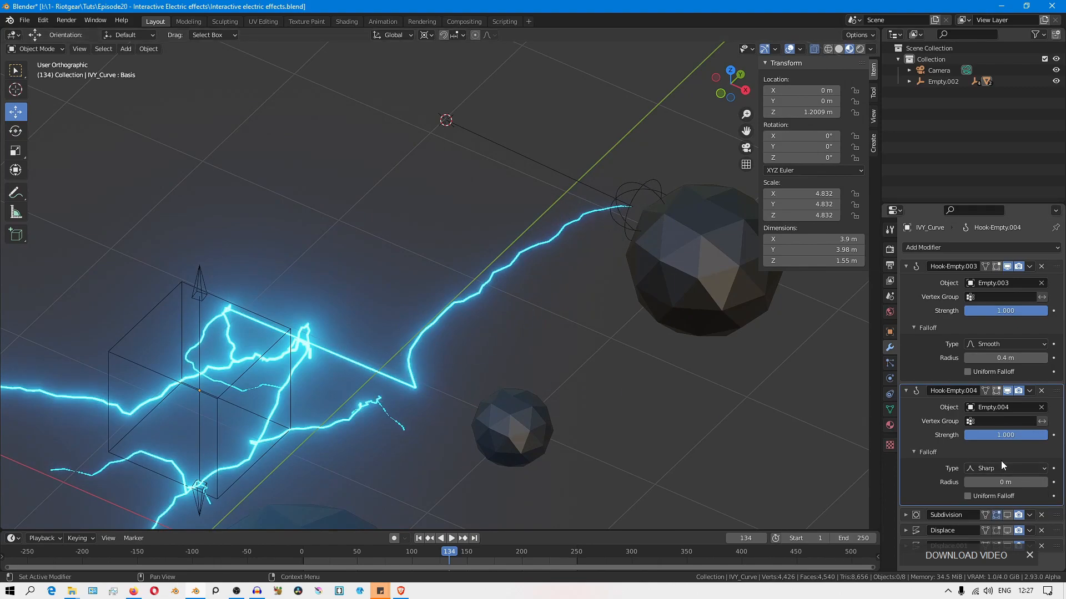
Widen the Hook-Empty.004 modifier's falloff radius to 0.7 m so the arc end bends smoothly
left_click(1005, 344)
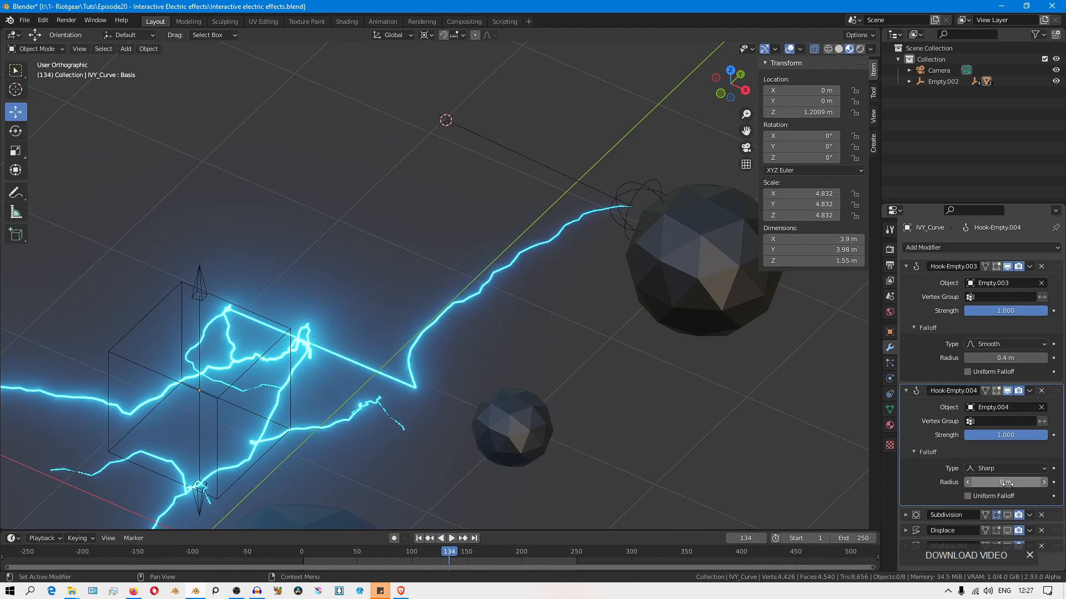
left_click_drag(1006, 482, 1019, 481)
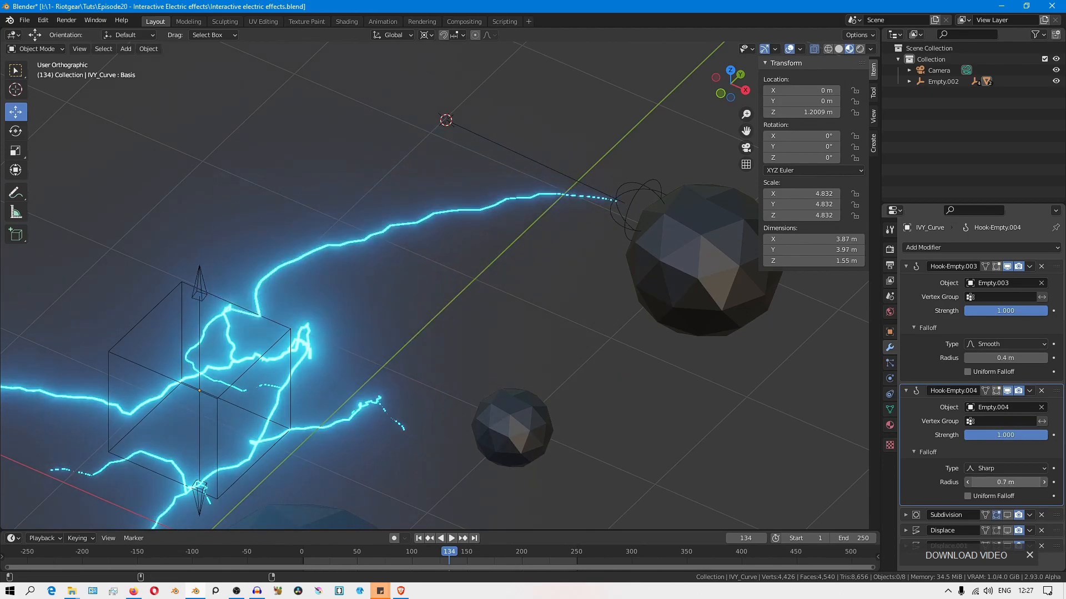
left_click(1005, 482)
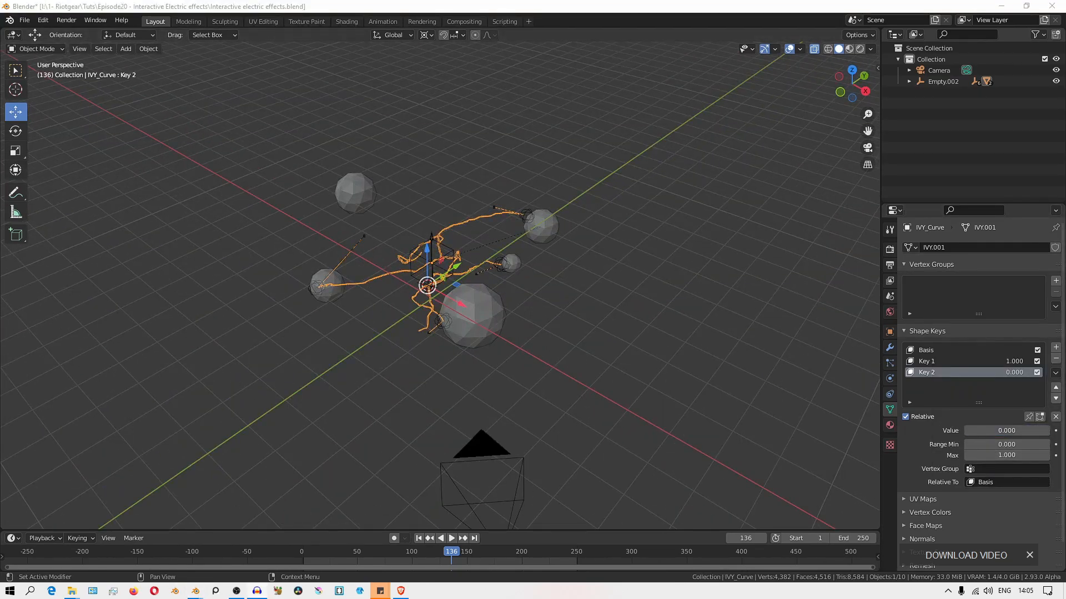
left_click(382, 21)
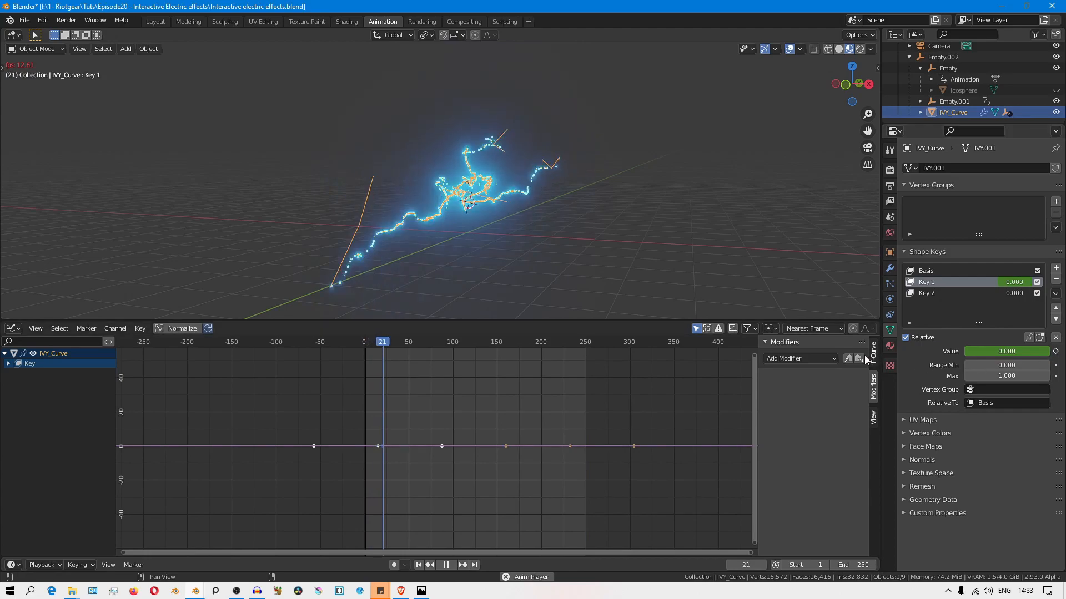
Drive the Key 1 value curve with a Noise modifier followed by a Limits modifier
left_click(799, 358)
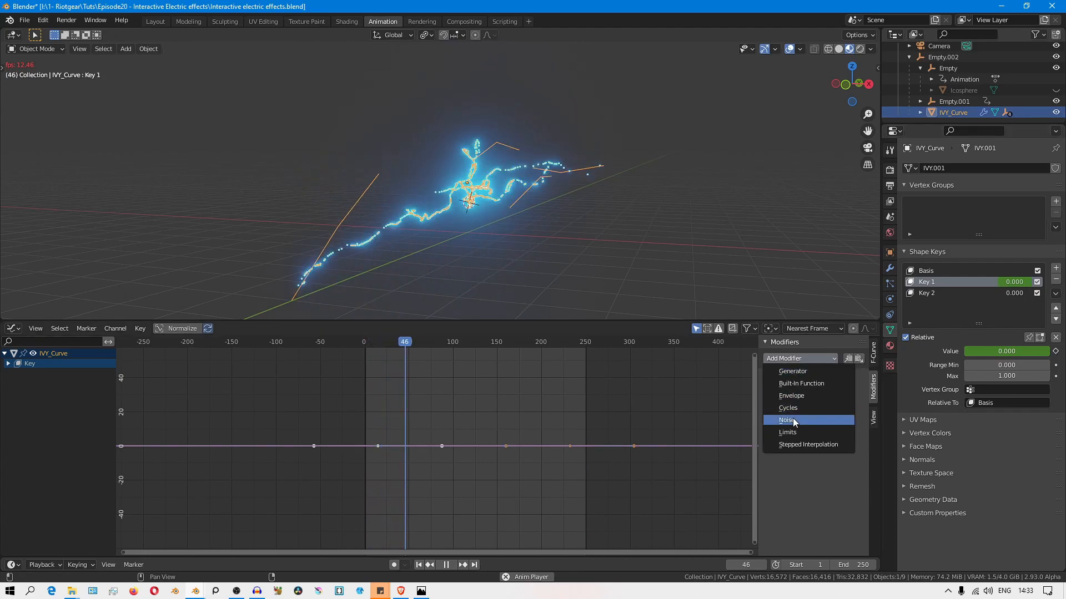
left_click(788, 420)
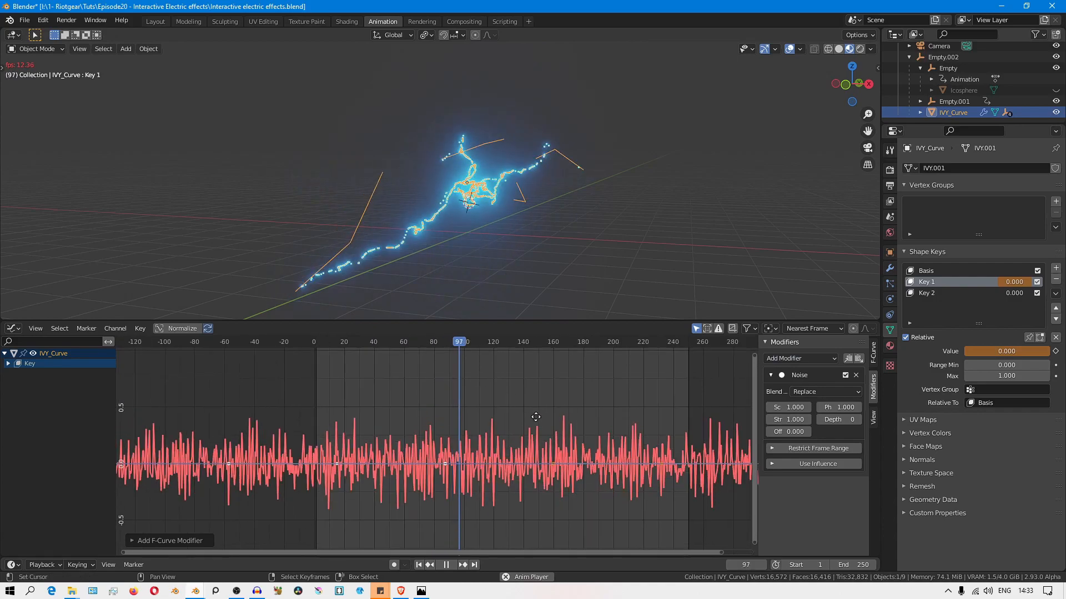
left_click(801, 359)
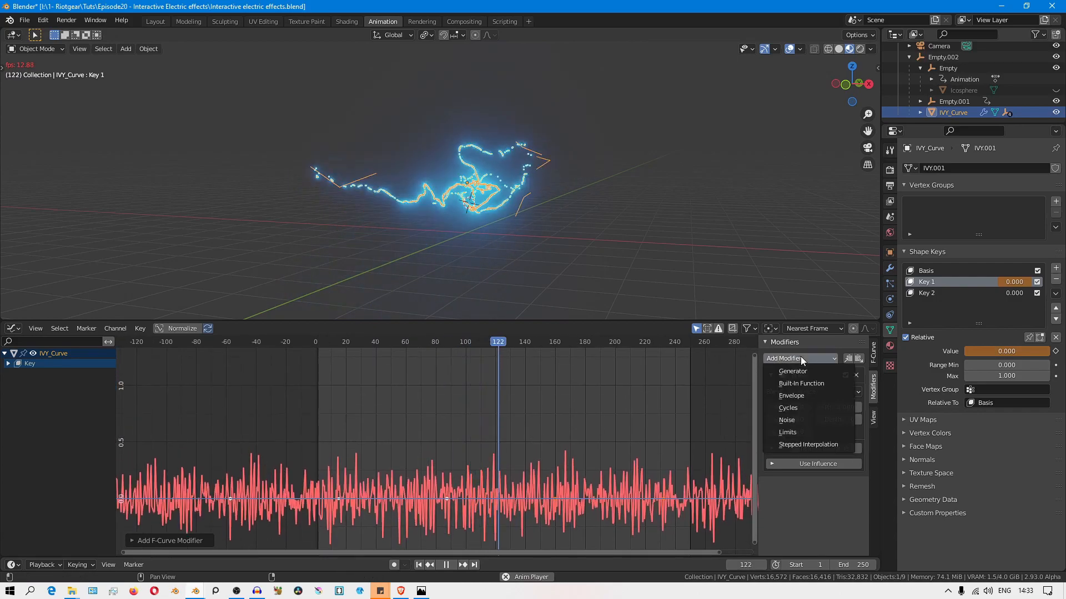
left_click(786, 419)
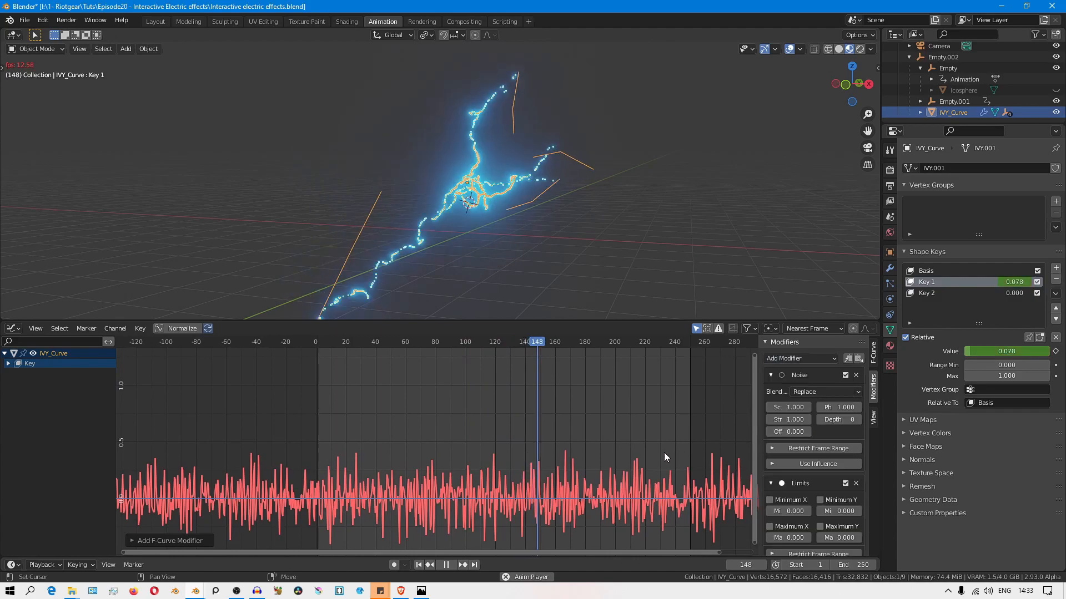
left_click(444, 565)
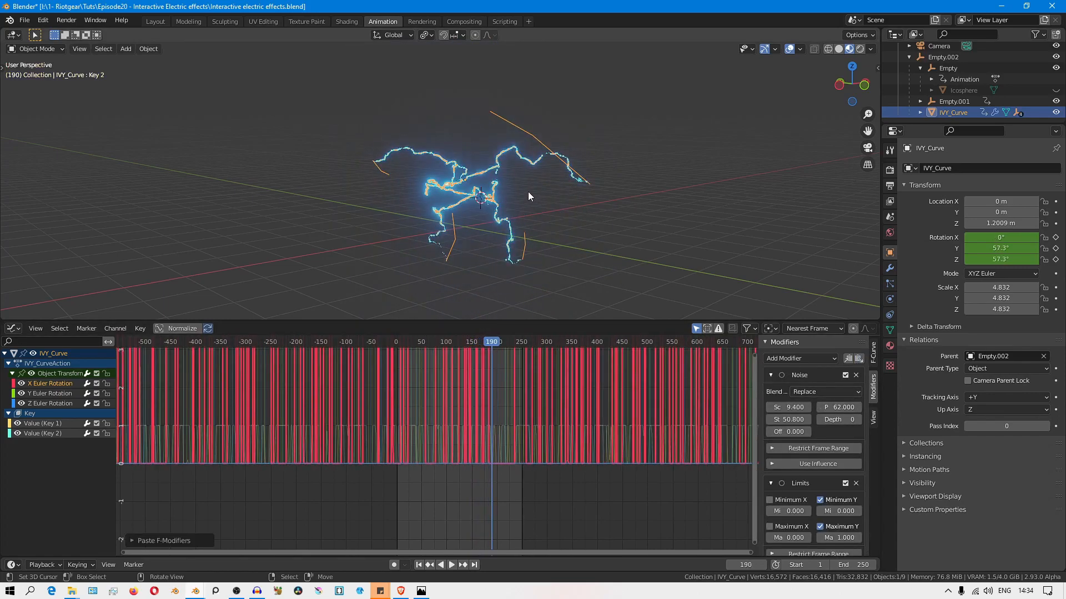
Watch the arc's noise-driven X, Y, Z rotation spin erratically in viewport playback
left_click(450, 565)
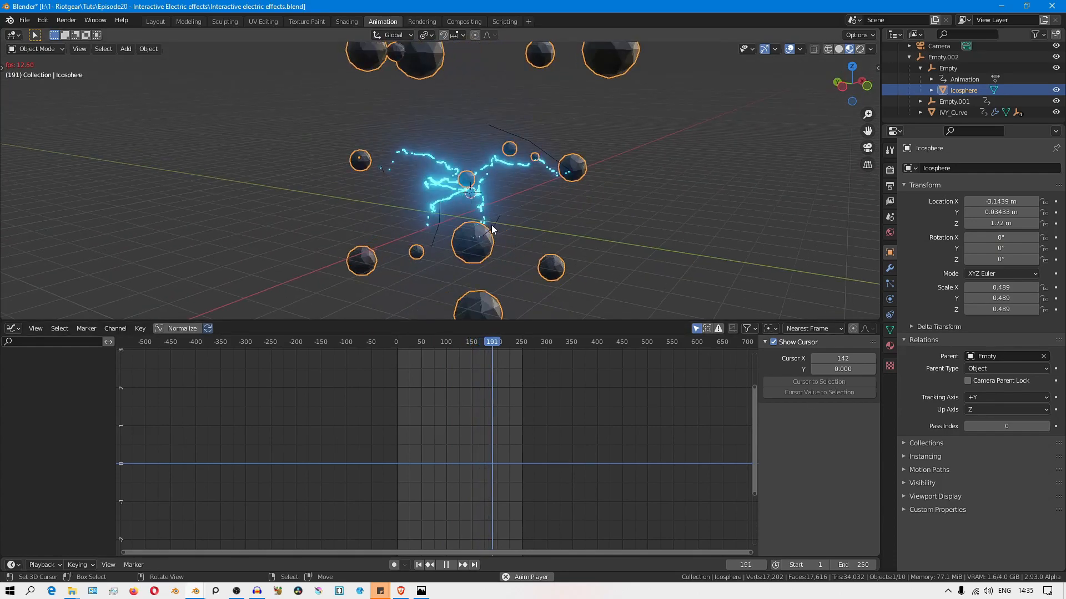
Deselect everything in the viewport so the arc animation plays without outlines
left_click(445, 565)
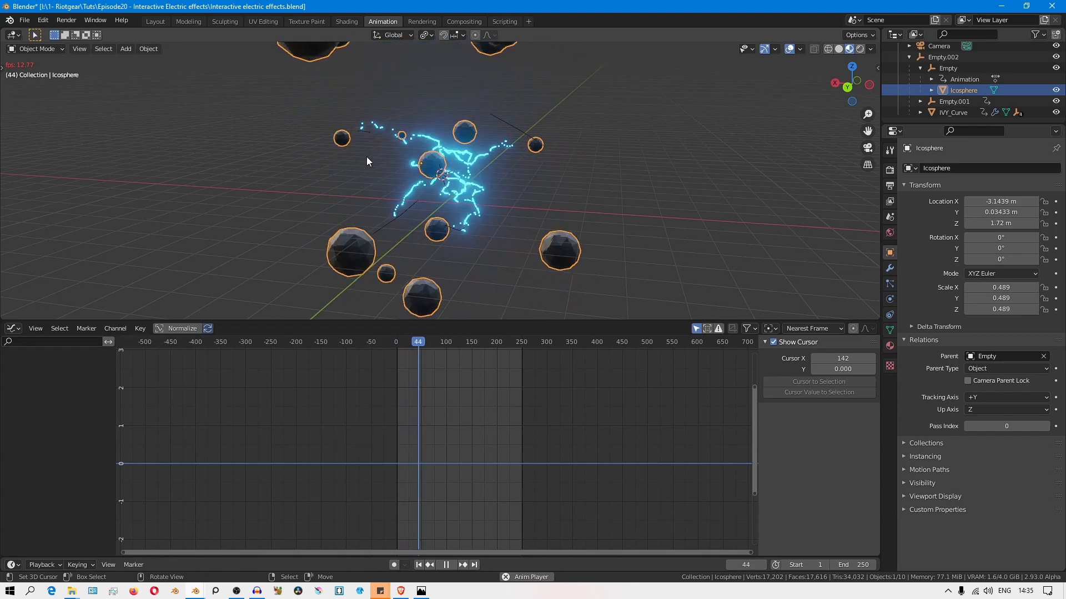
left_click(447, 565)
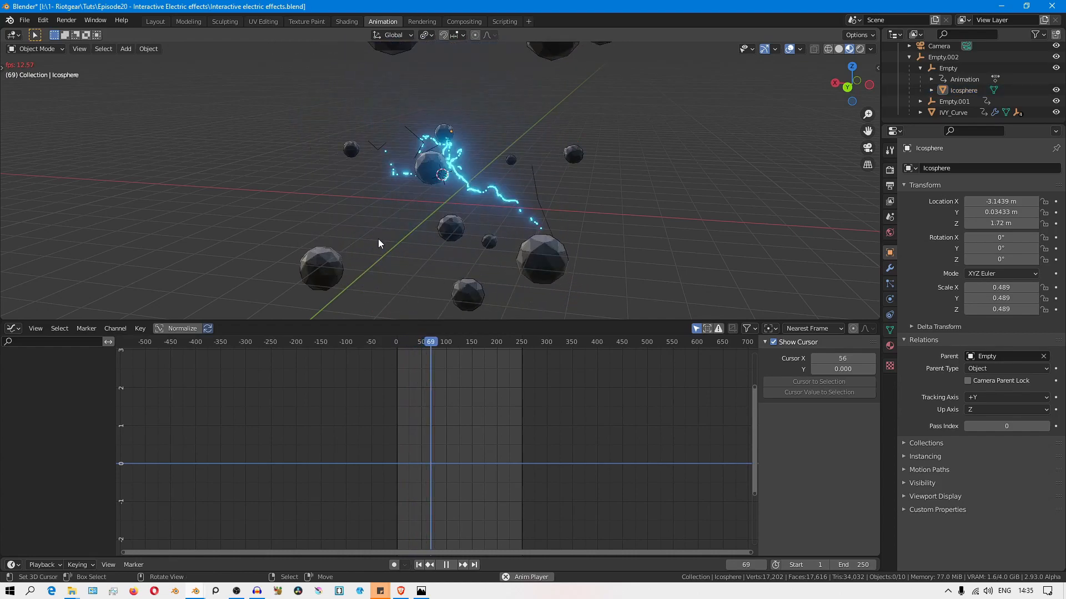